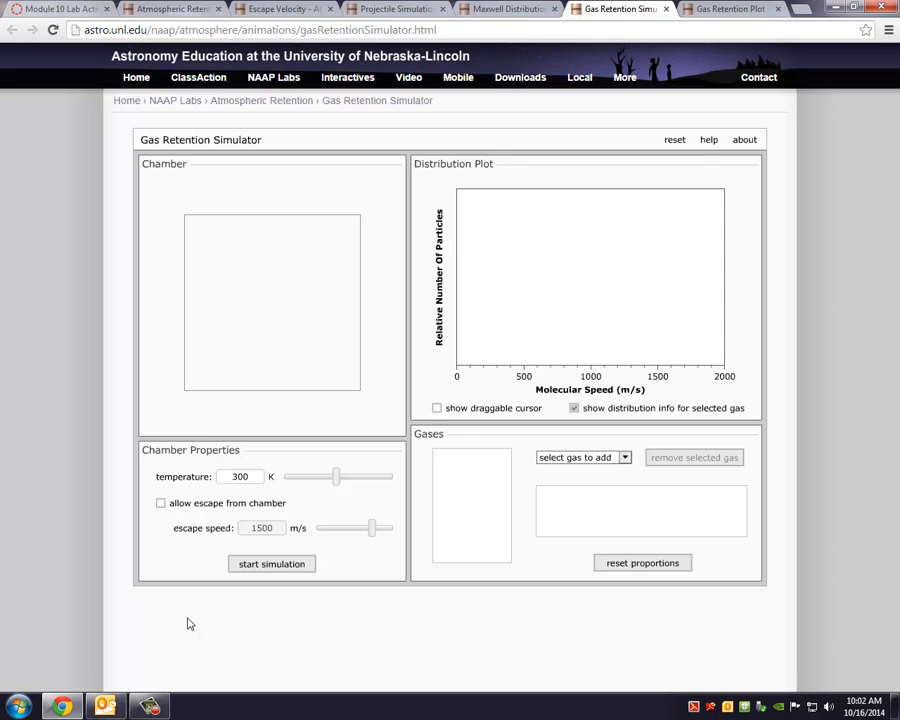
{"action": "mouse_move", "coordinate": [178, 624]}
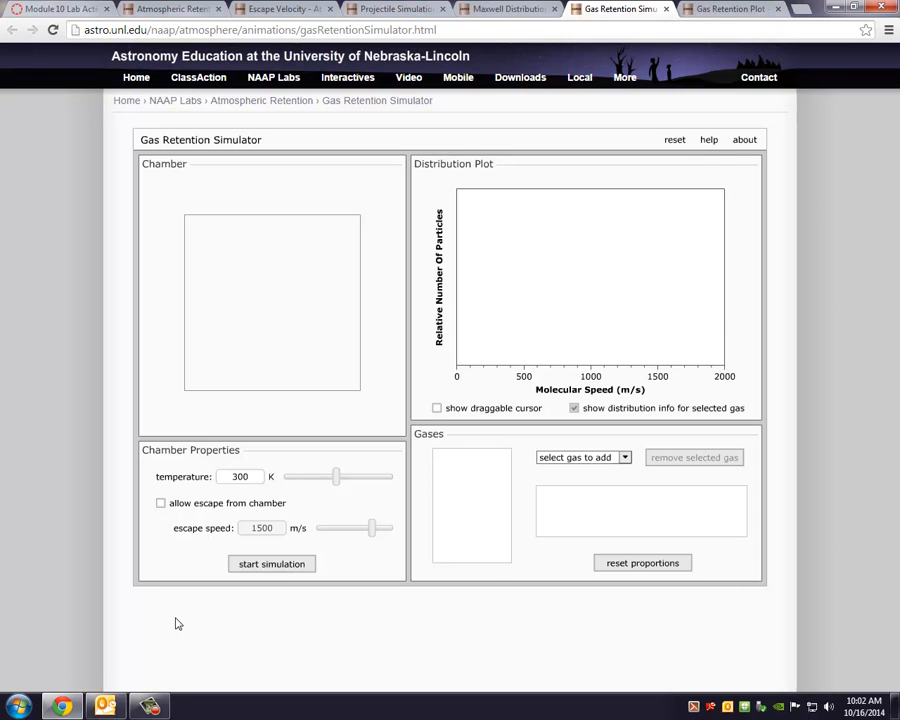
{"action": "mouse_move", "coordinate": [628, 466]}
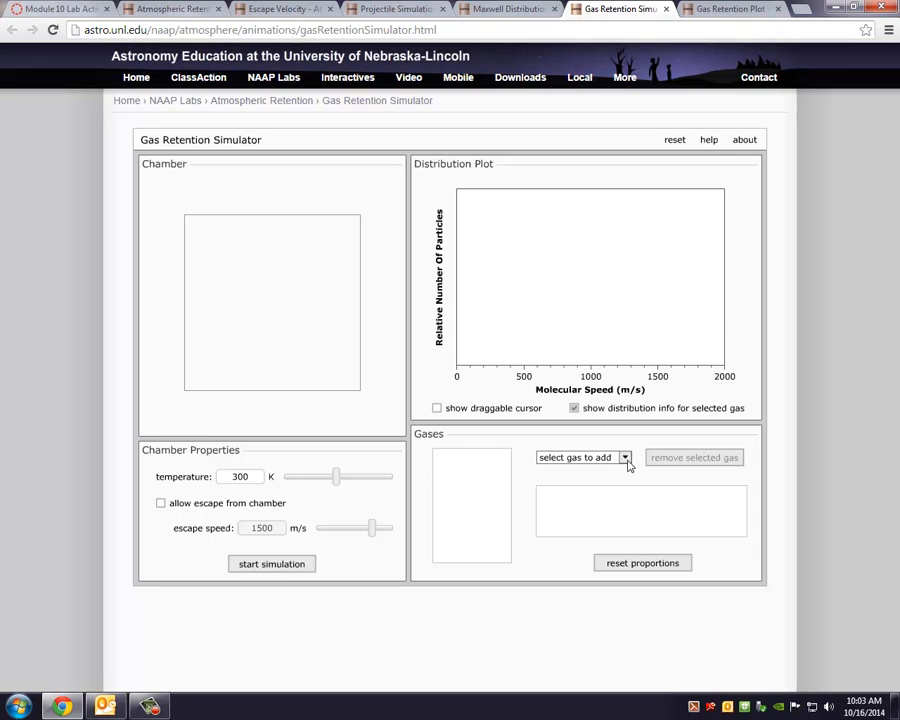
Expand the list of gases available to add to the empty chamber.
{"action": "left_click", "coordinate": [584, 456]}
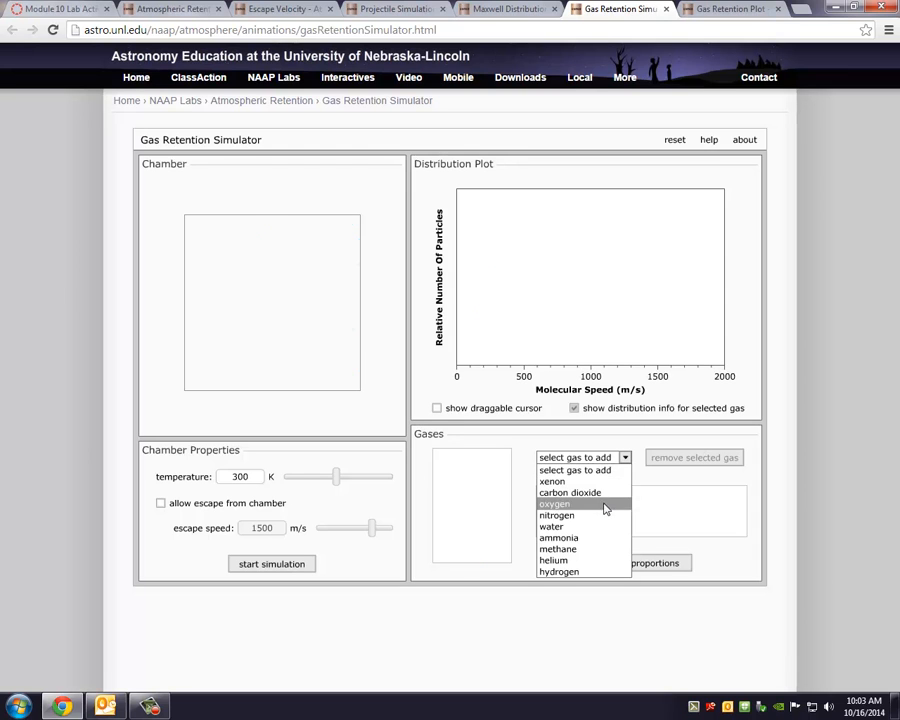
Add oxygen, start the 300 K run and place the draggable speed marker at about 396 m/s.
{"action": "left_click", "coordinate": [554, 504]}
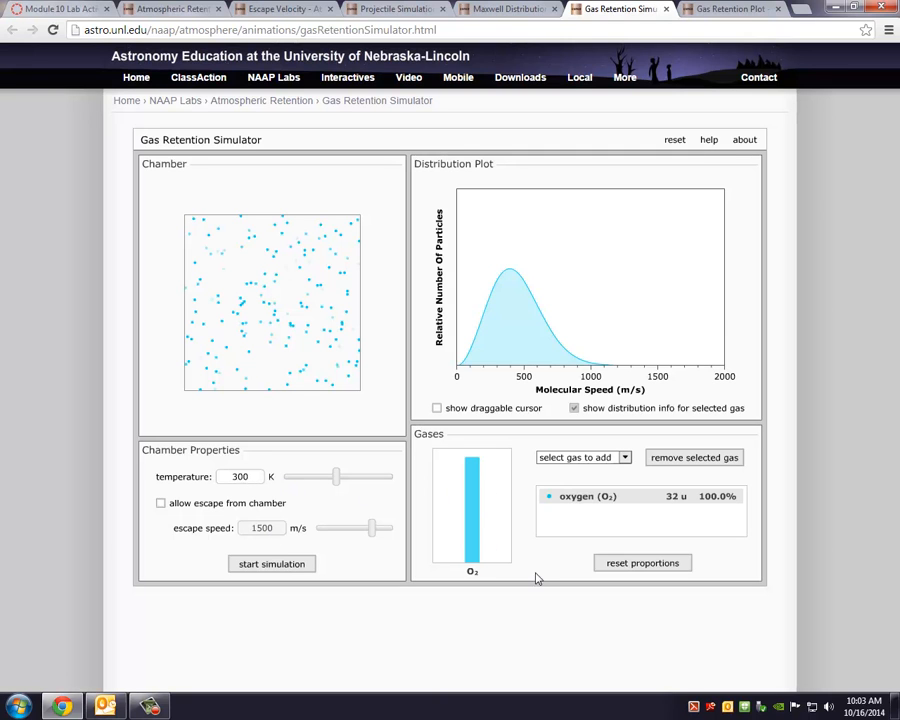
{"action": "left_click", "coordinate": [272, 564]}
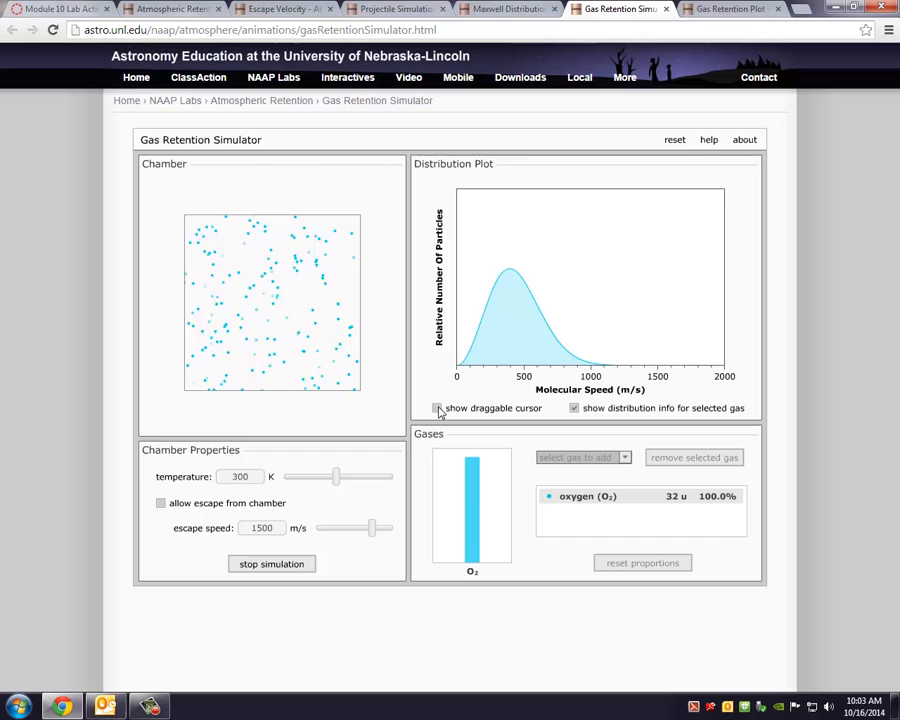
{"action": "left_click", "coordinate": [436, 408]}
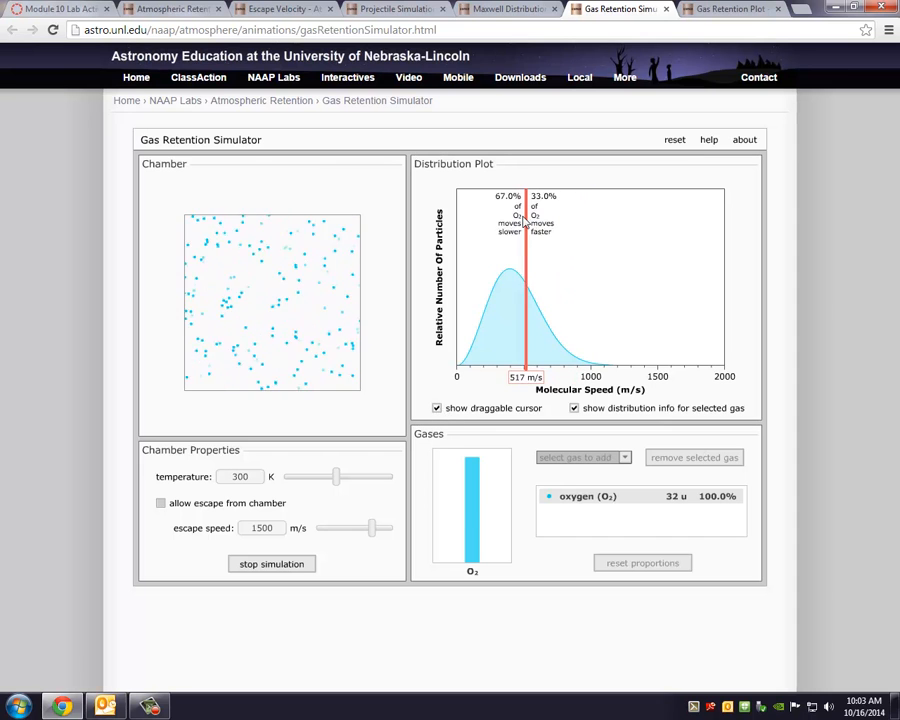
{"action": "left_click_drag", "start_coordinate": [524, 300], "coordinate": [510, 316]}
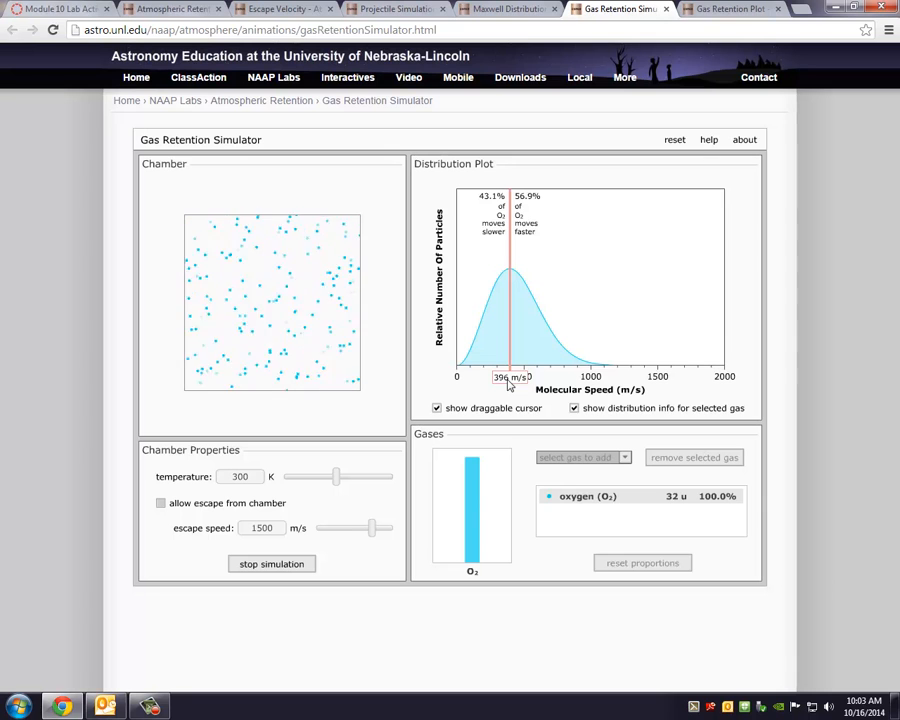
{"action": "mouse_move", "coordinate": [240, 608]}
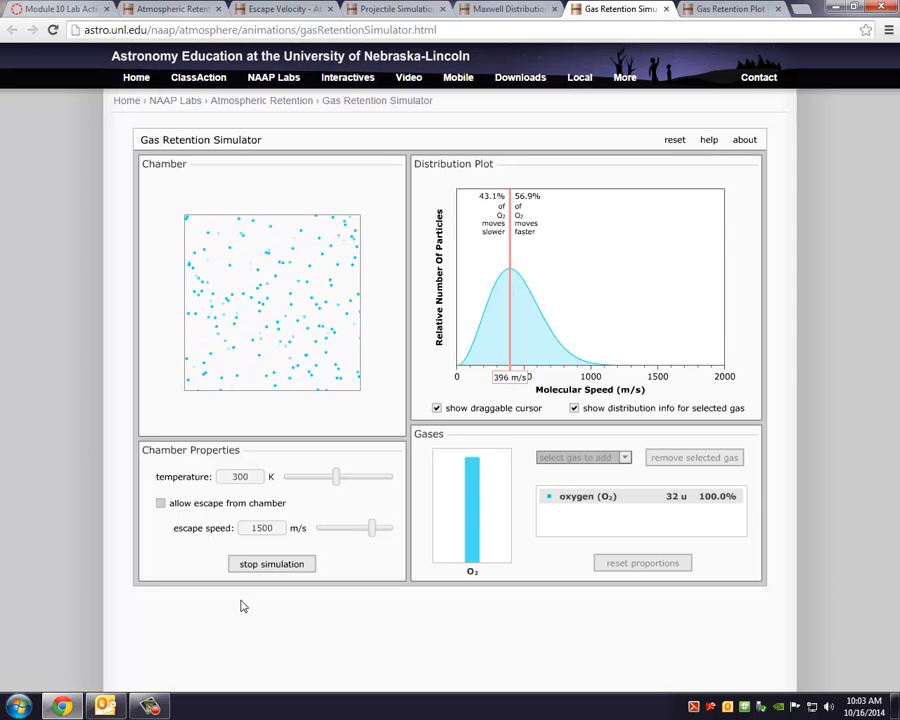
Stop the run, raise the temperature to 400 K, rerun oxygen and stop it again.
{"action": "left_click", "coordinate": [272, 564]}
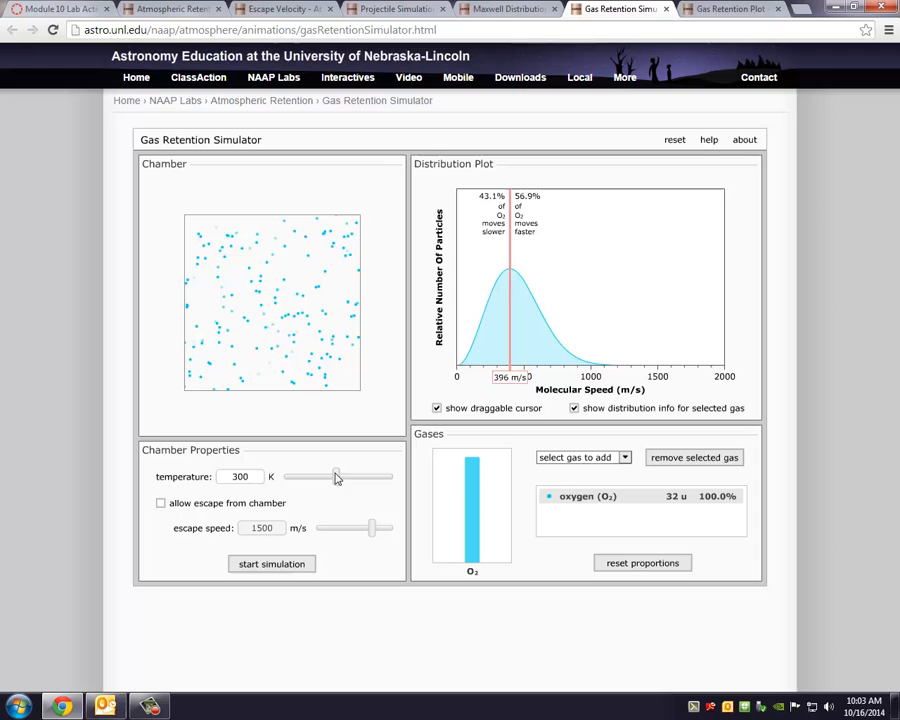
{"action": "left_click_drag", "start_coordinate": [332, 476], "coordinate": [350, 476]}
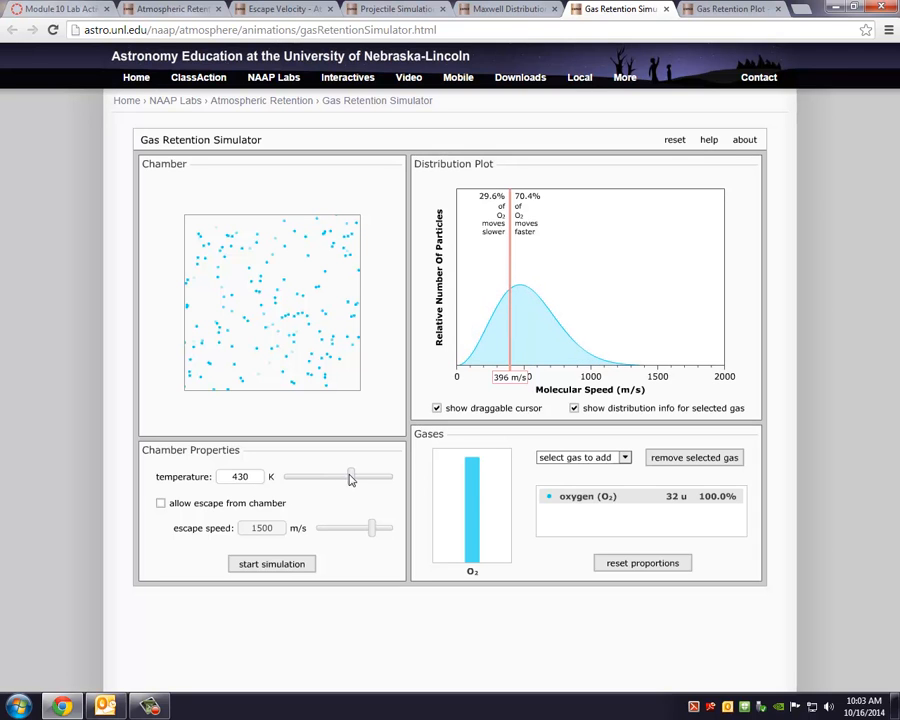
{"action": "left_click_drag", "start_coordinate": [352, 476], "coordinate": [348, 476]}
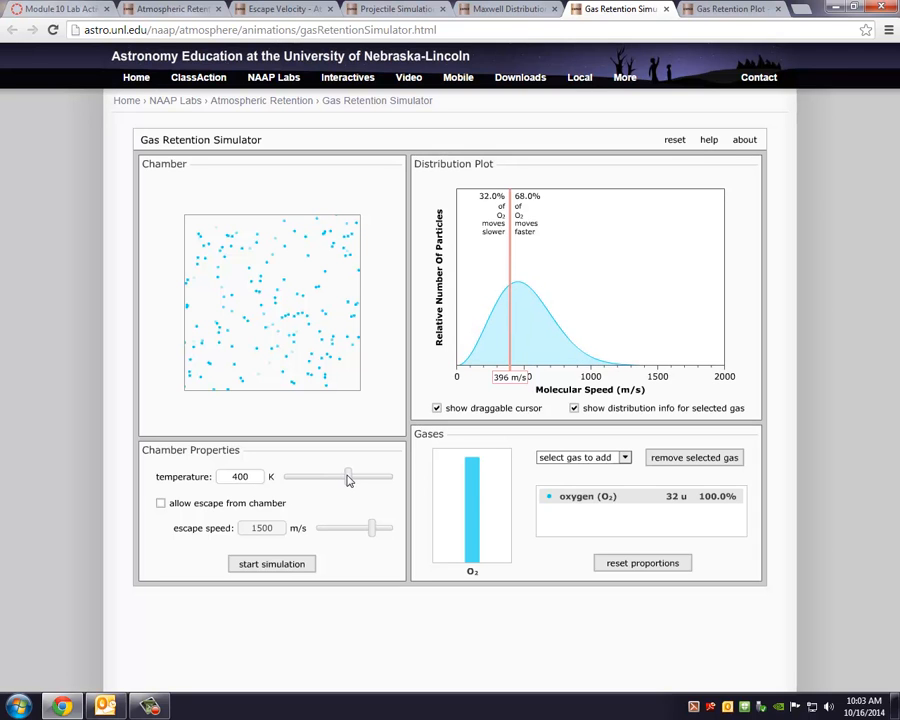
{"action": "left_click", "coordinate": [272, 564]}
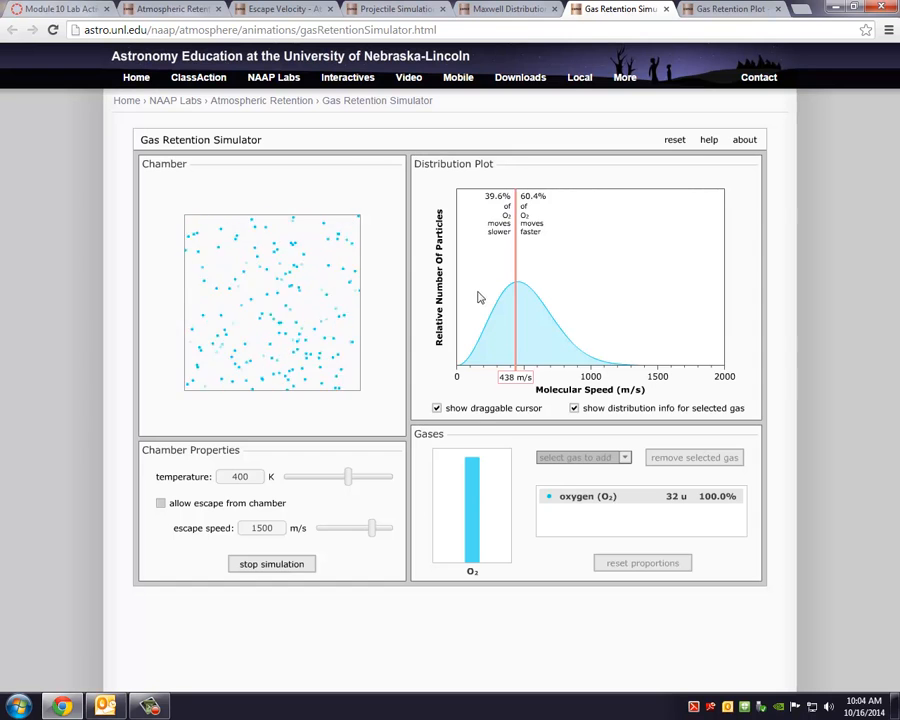
{"action": "left_click", "coordinate": [272, 564]}
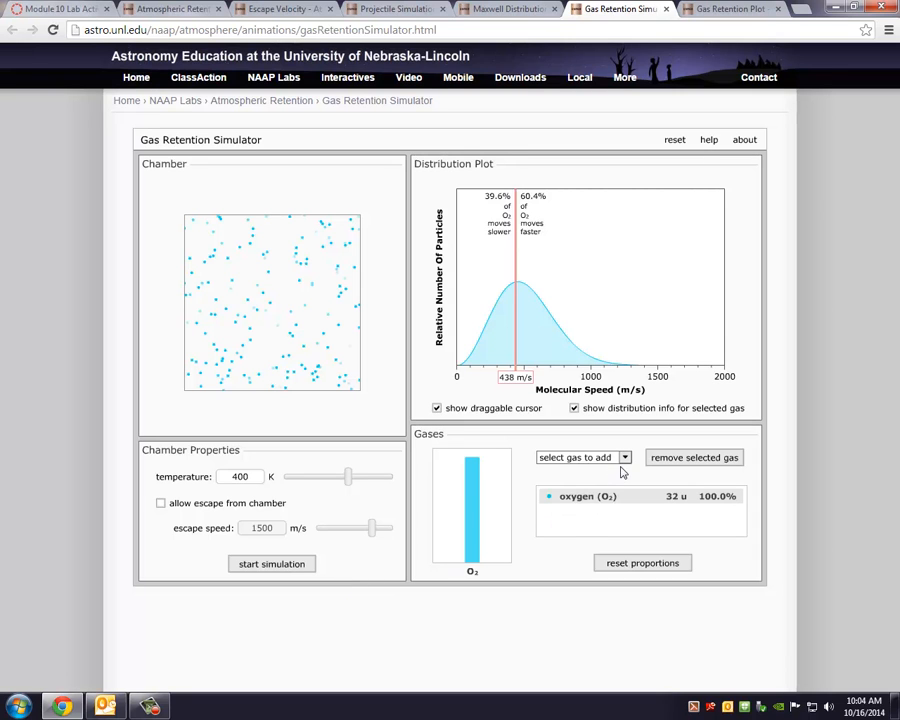
Add helium from the gas list, giving a 50/50 oxygen–helium mixture.
{"action": "left_click", "coordinate": [584, 456]}
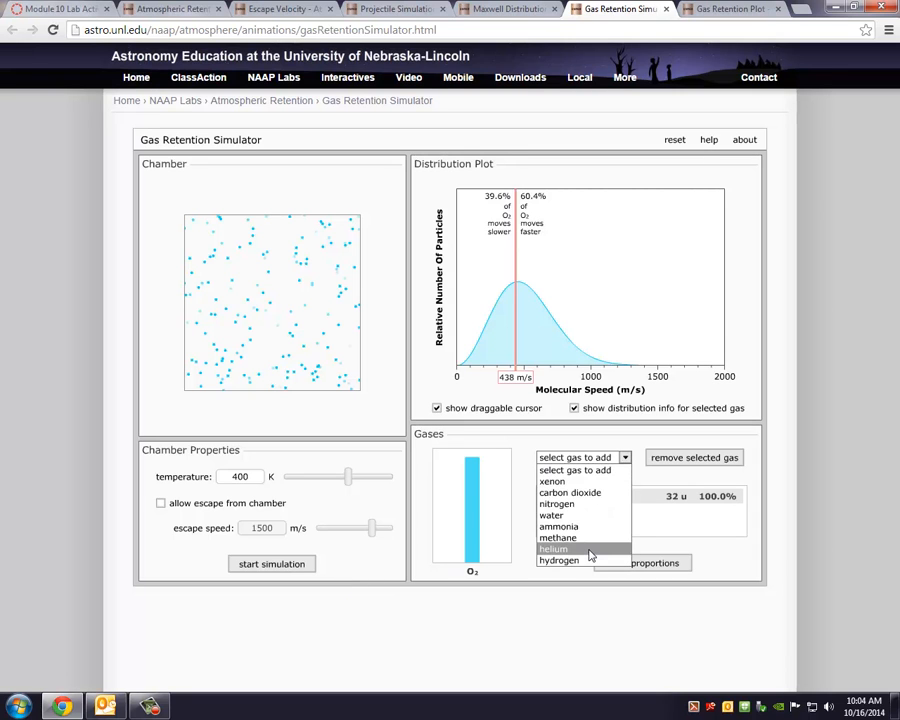
{"action": "left_click", "coordinate": [552, 548]}
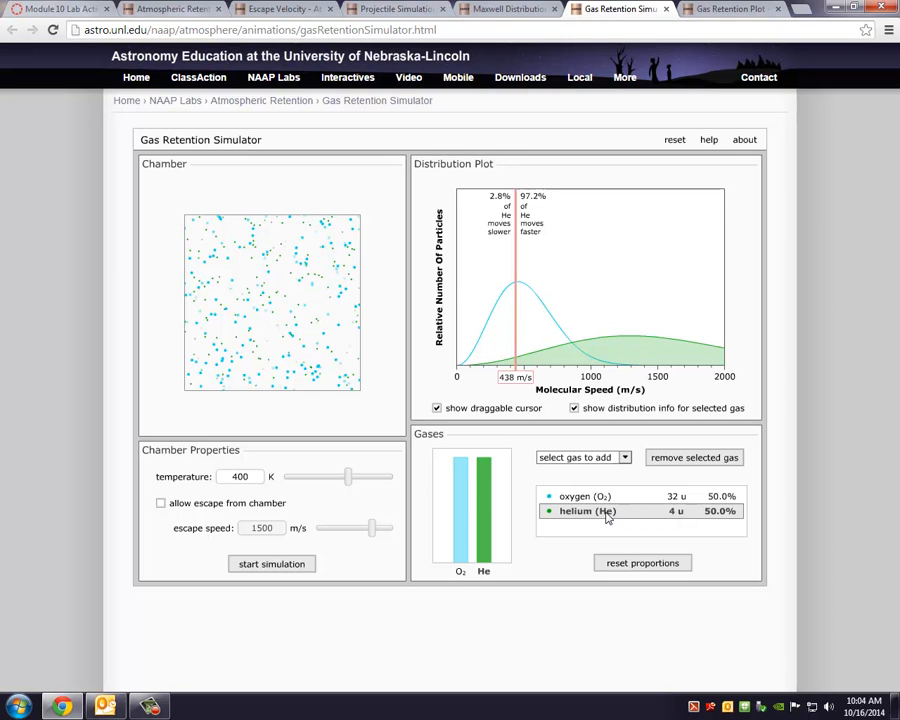
{"action": "mouse_move", "coordinate": [684, 520]}
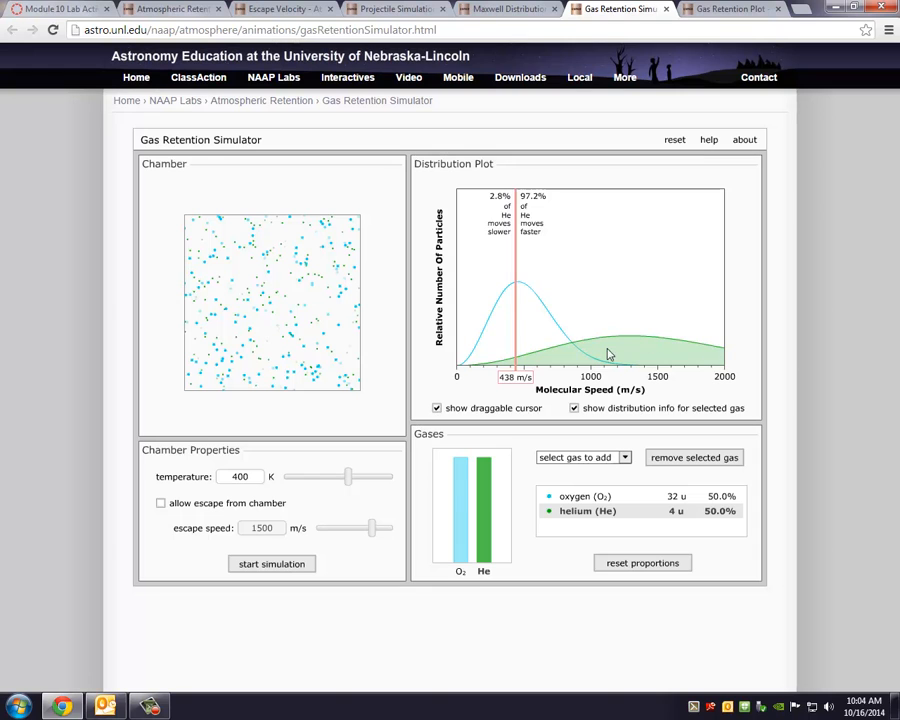
{"action": "mouse_move", "coordinate": [560, 356]}
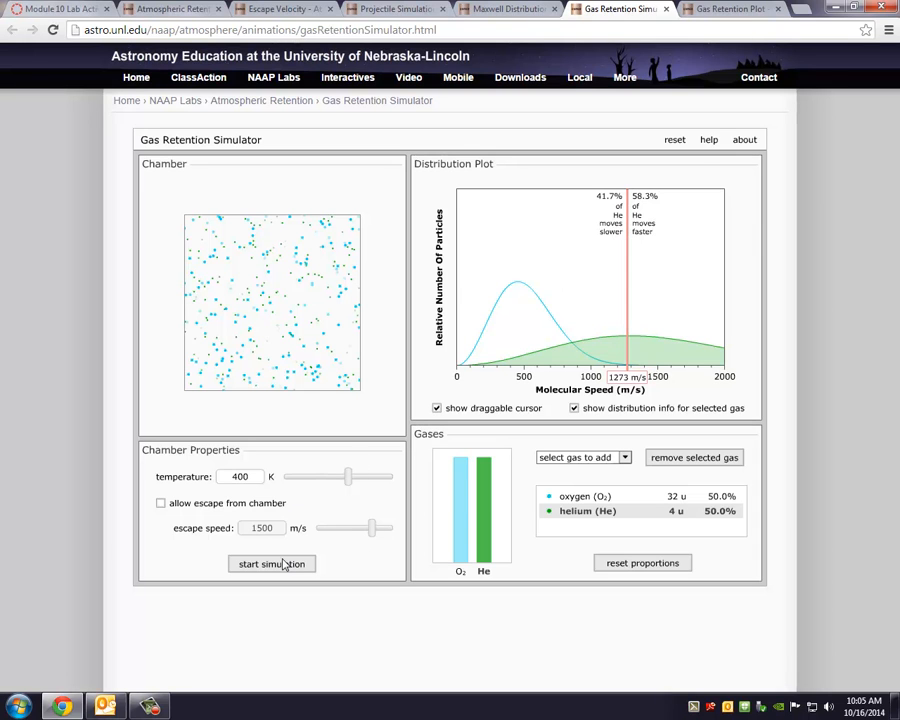
Start the 400 K oxygen–helium run with the speed marker near 1272 m/s.
{"action": "left_click", "coordinate": [272, 564]}
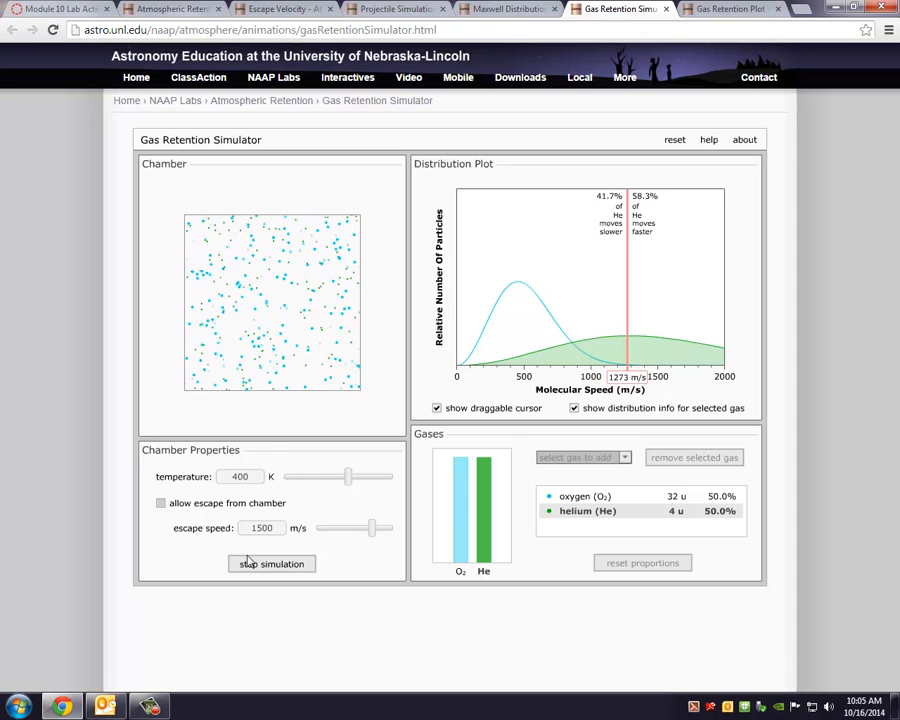
Enable escape from the chamber, run until helium drops to about 0.5%, then reset the chamber.
{"action": "left_click", "coordinate": [160, 504]}
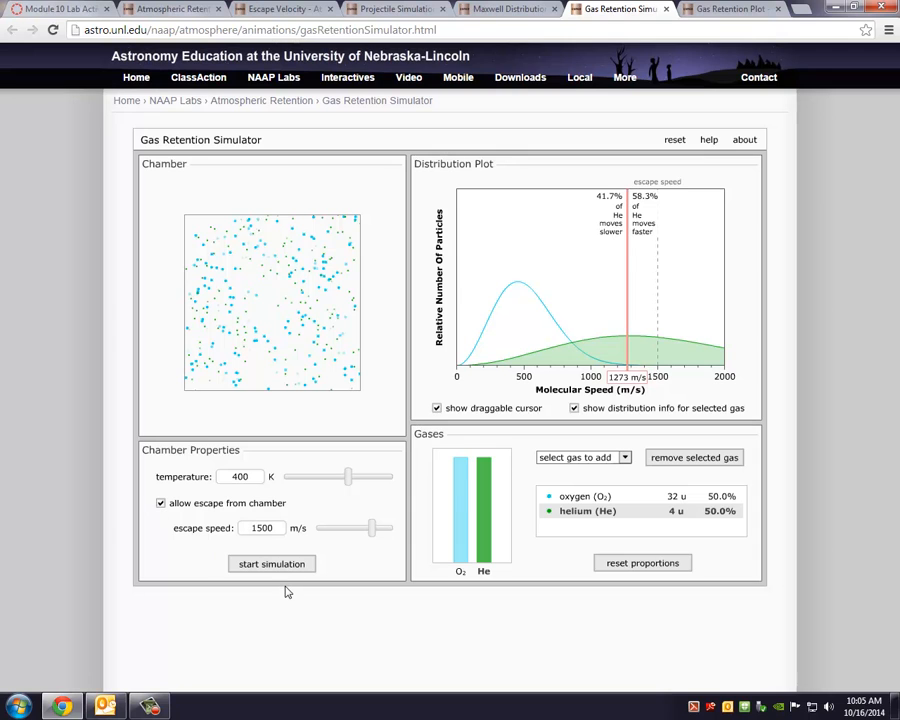
{"action": "mouse_move", "coordinate": [276, 598]}
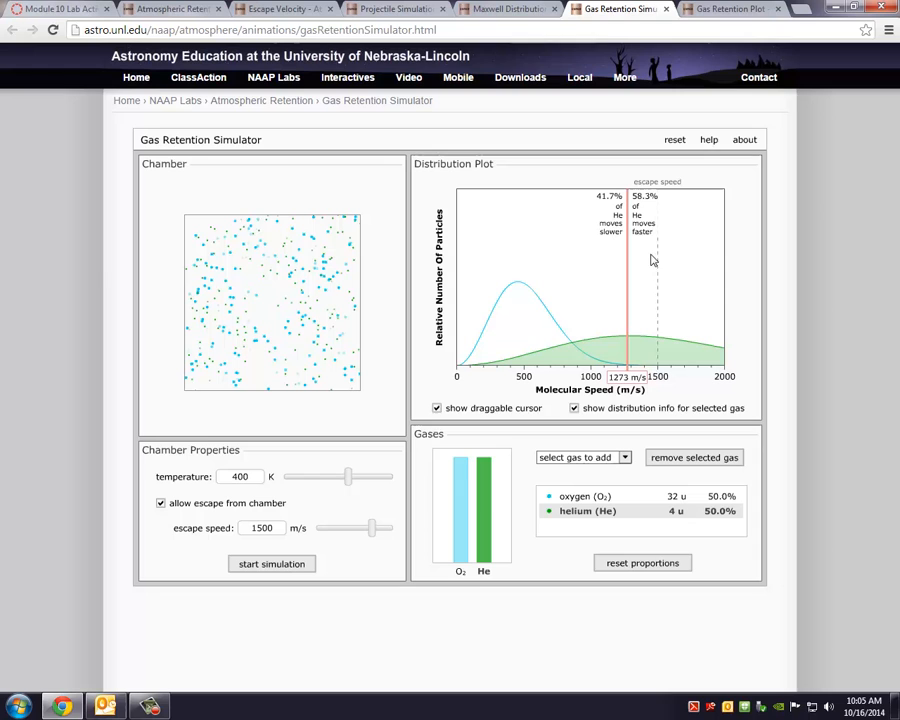
{"action": "mouse_move", "coordinate": [656, 256]}
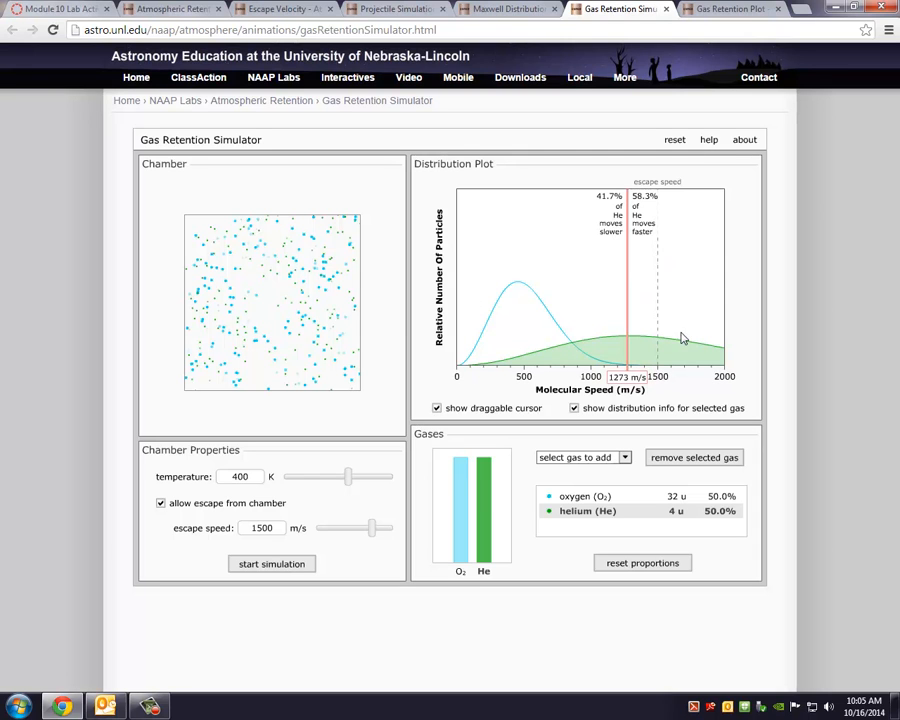
{"action": "mouse_move", "coordinate": [700, 354]}
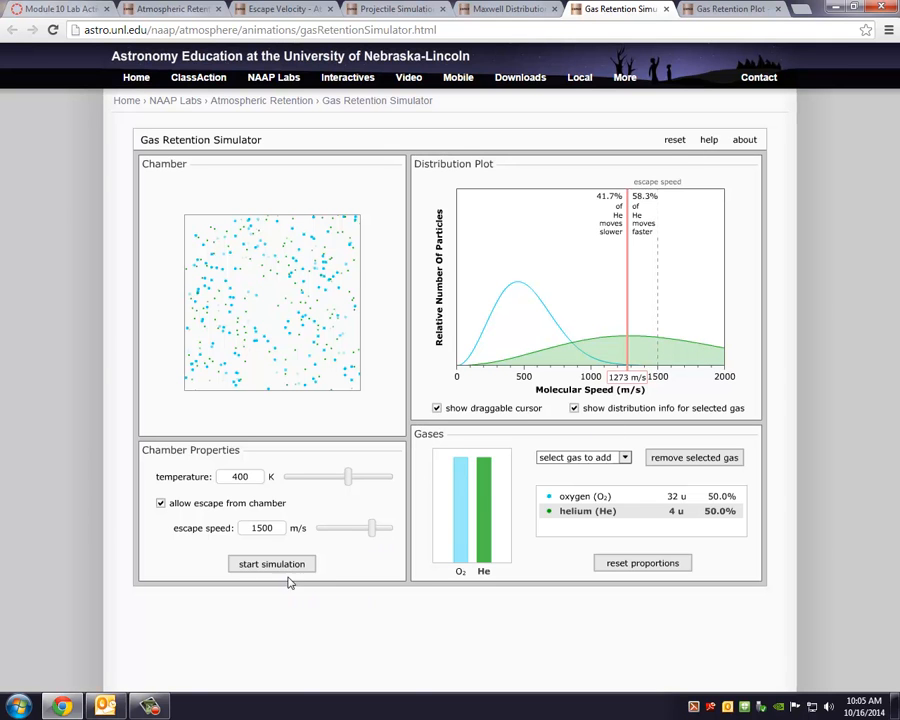
{"action": "left_click", "coordinate": [272, 564]}
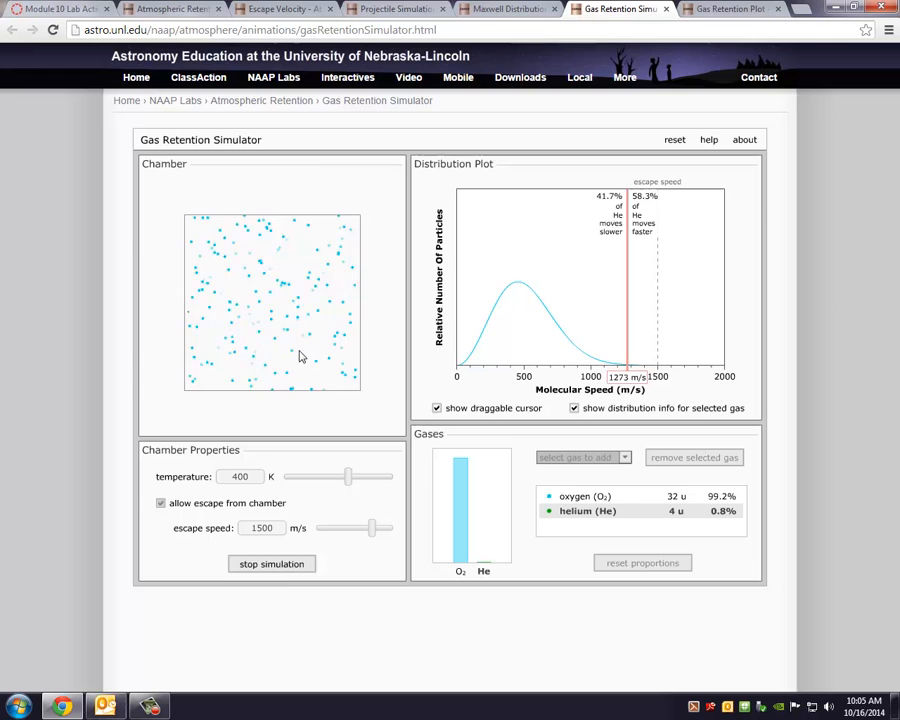
{"action": "left_click", "coordinate": [272, 564]}
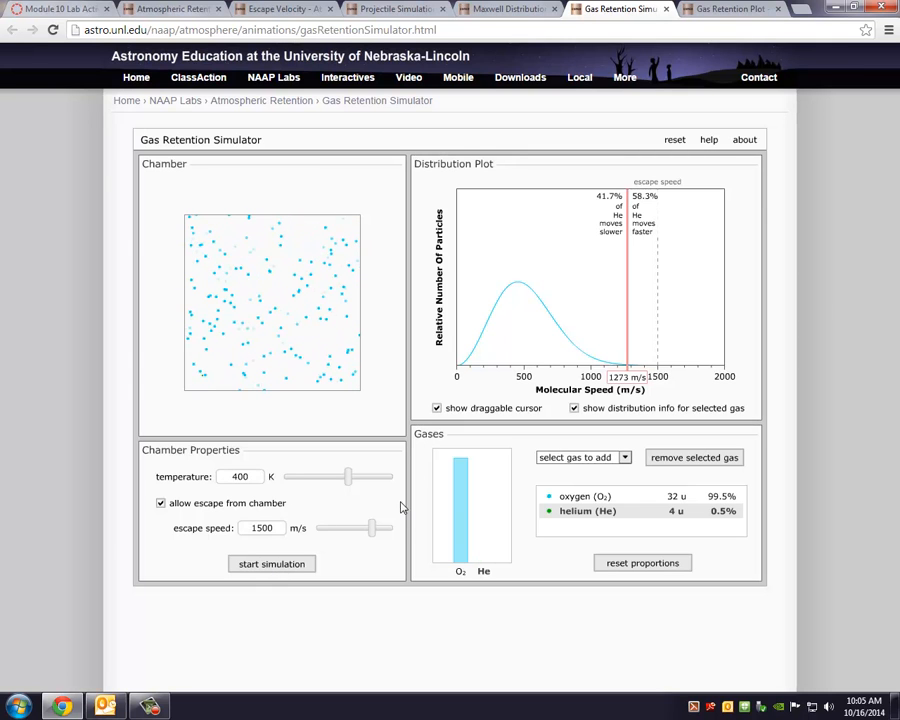
{"action": "mouse_move", "coordinate": [470, 428]}
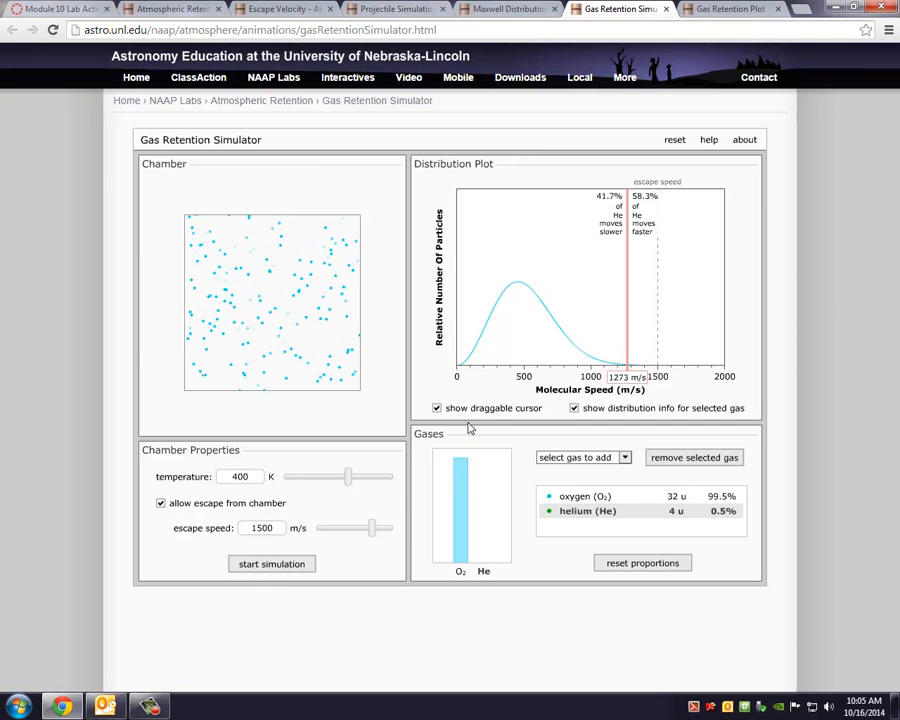
{"action": "mouse_move", "coordinate": [460, 328]}
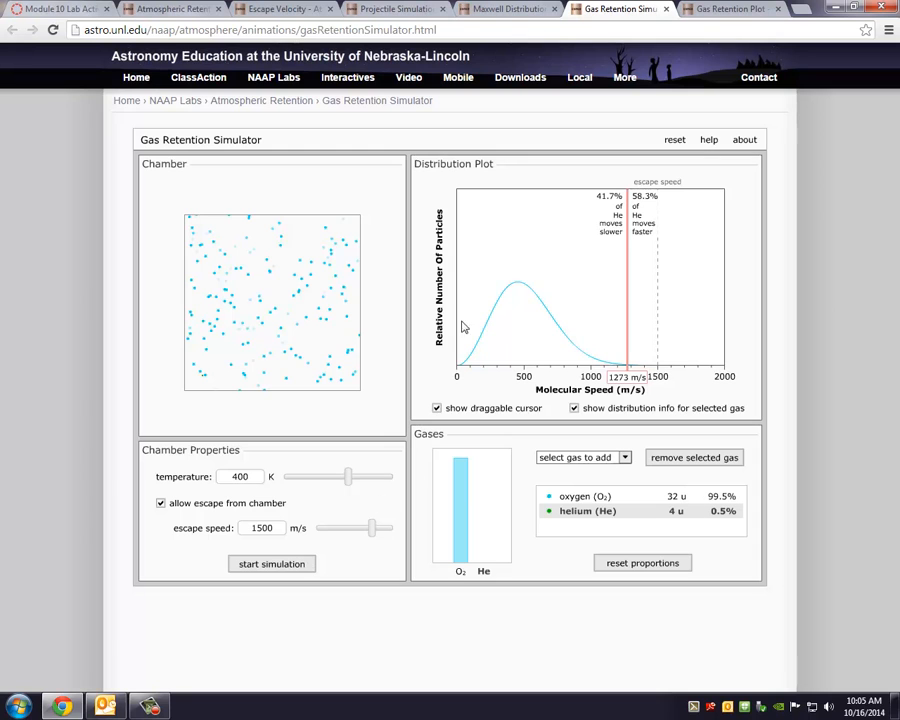
{"action": "left_click", "coordinate": [674, 140]}
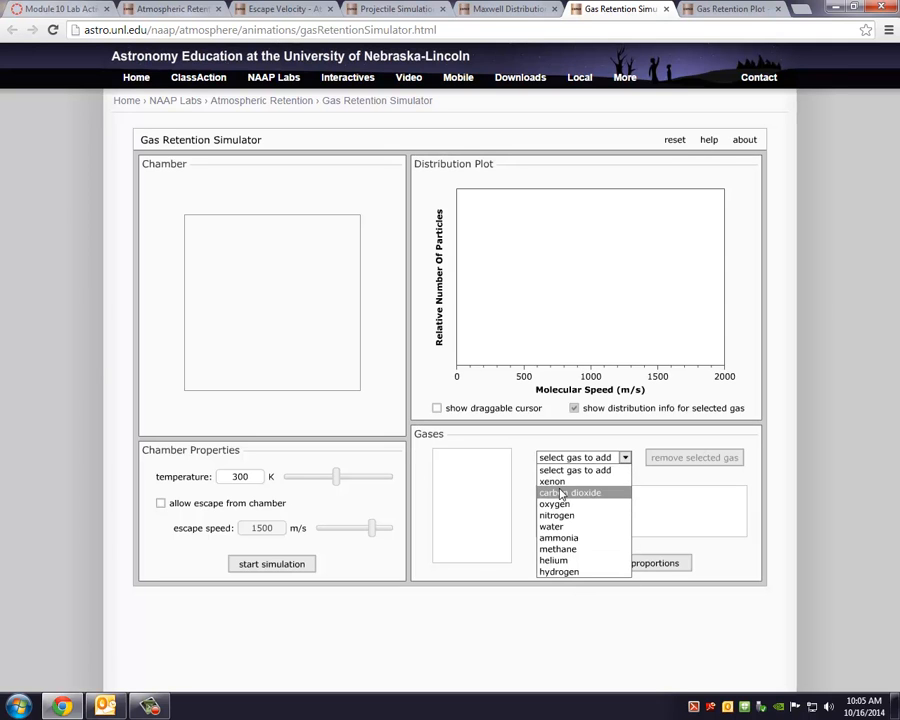
Add carbon dioxide and hydrogen at 50% each and keep the temperature at 300 K.
{"action": "left_click", "coordinate": [568, 492]}
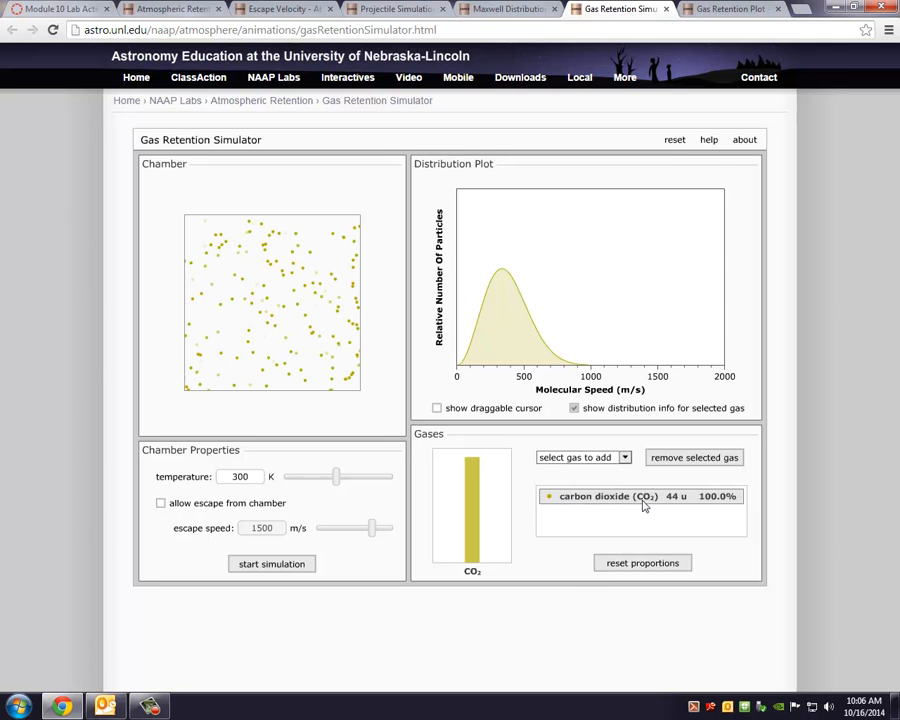
{"action": "left_click", "coordinate": [584, 456]}
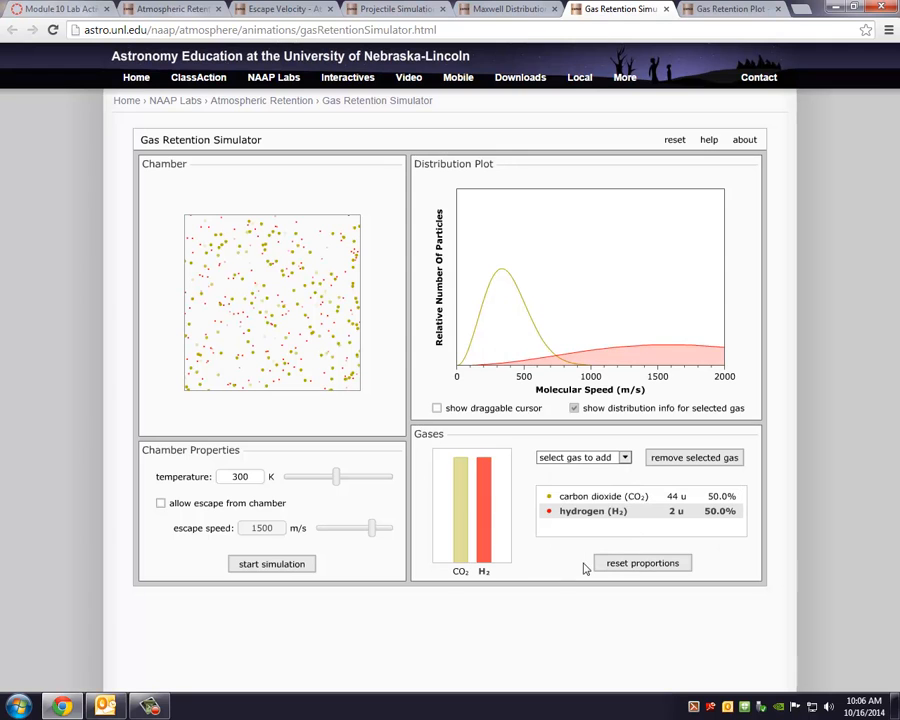
{"action": "mouse_move", "coordinate": [488, 334]}
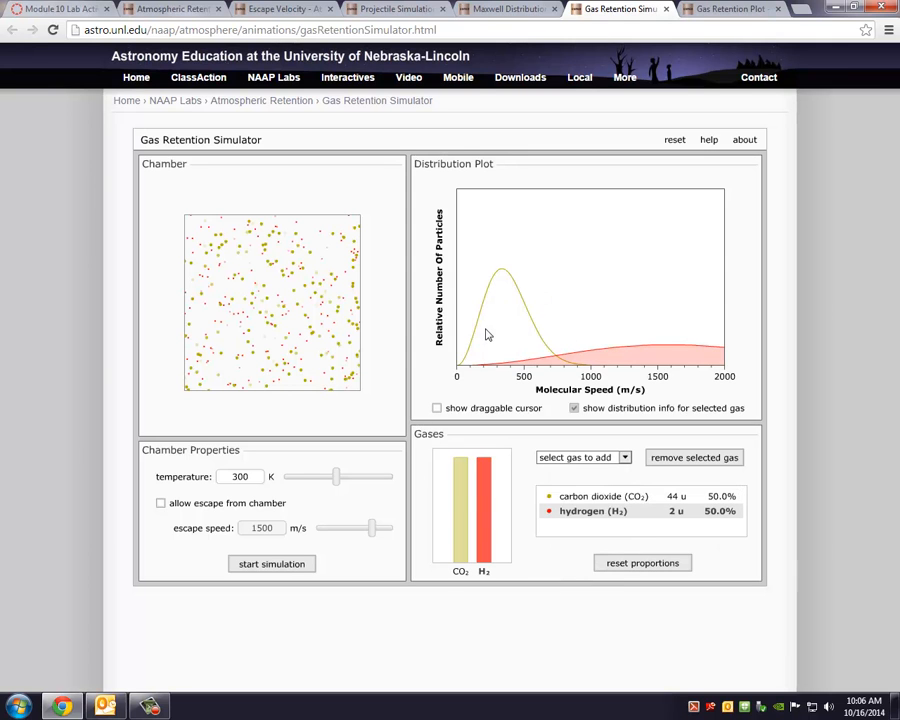
{"action": "left_click", "coordinate": [240, 476]}
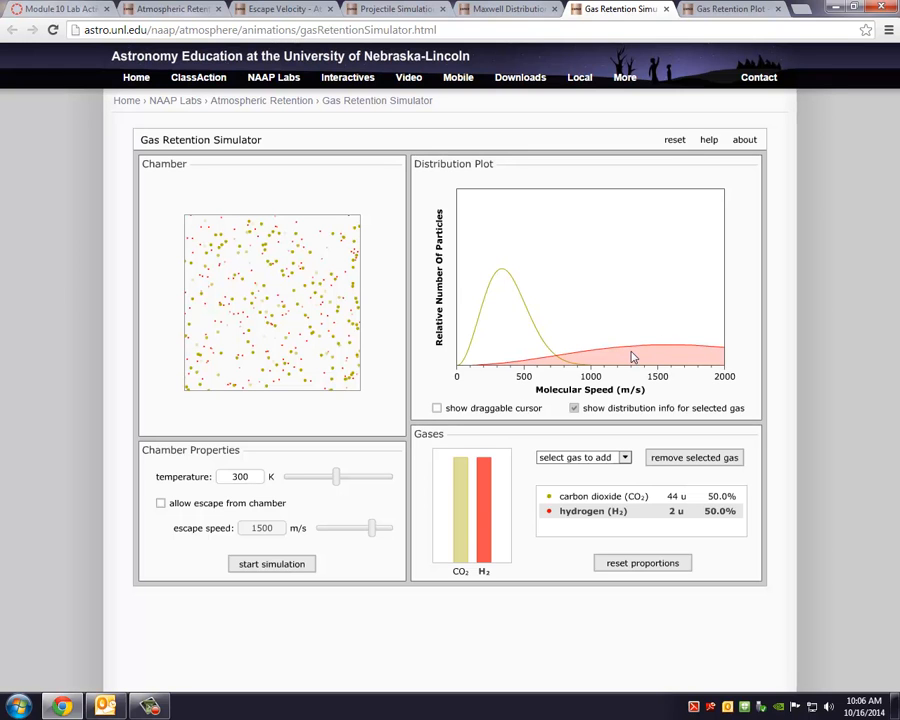
{"action": "mouse_move", "coordinate": [696, 348]}
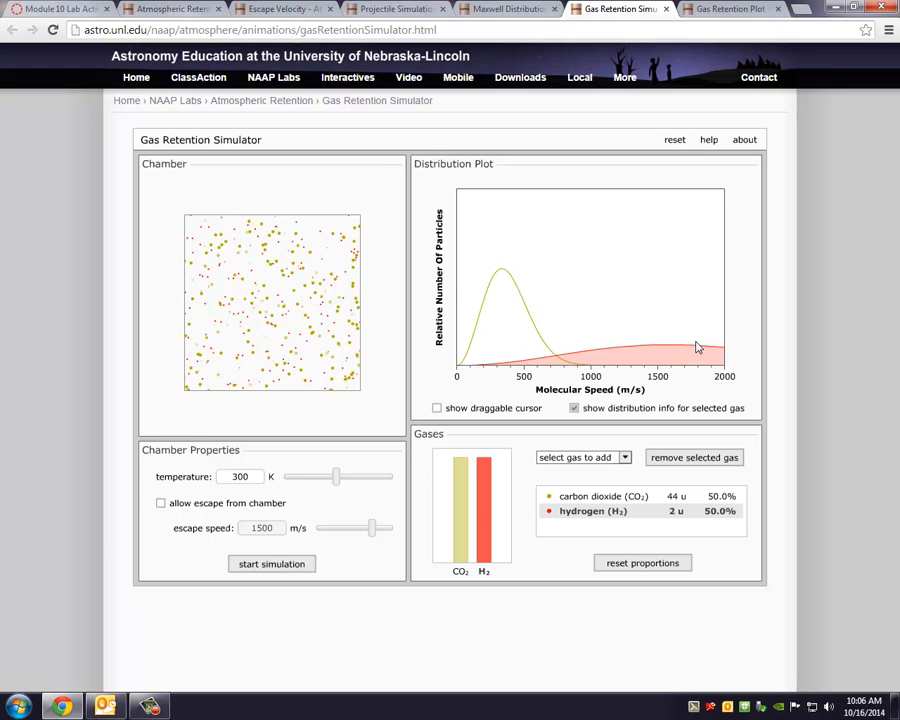
{"action": "mouse_move", "coordinate": [670, 352]}
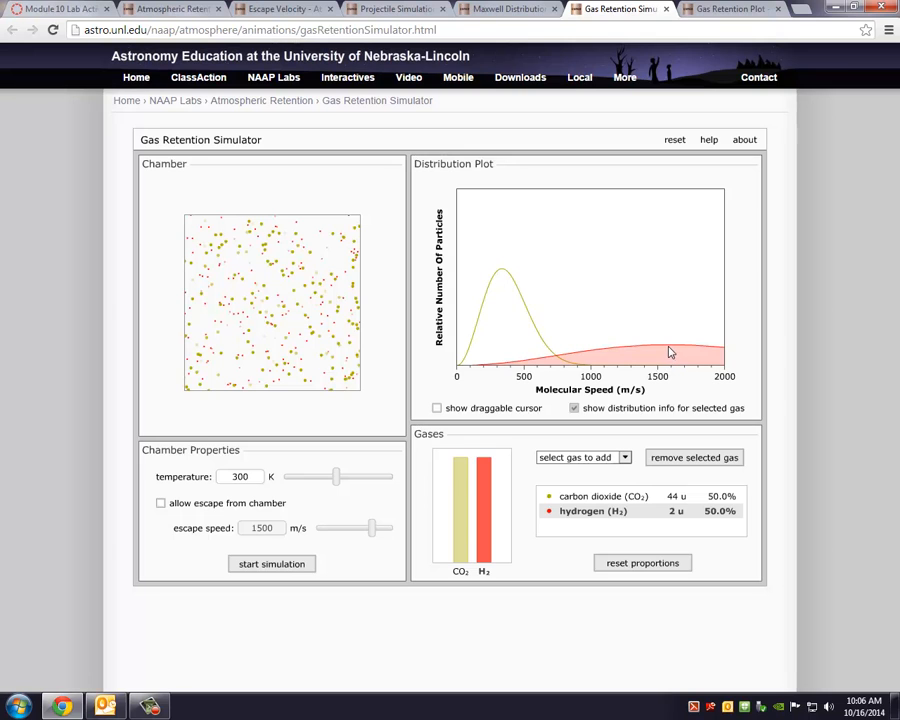
{"action": "mouse_move", "coordinate": [836, 192]}
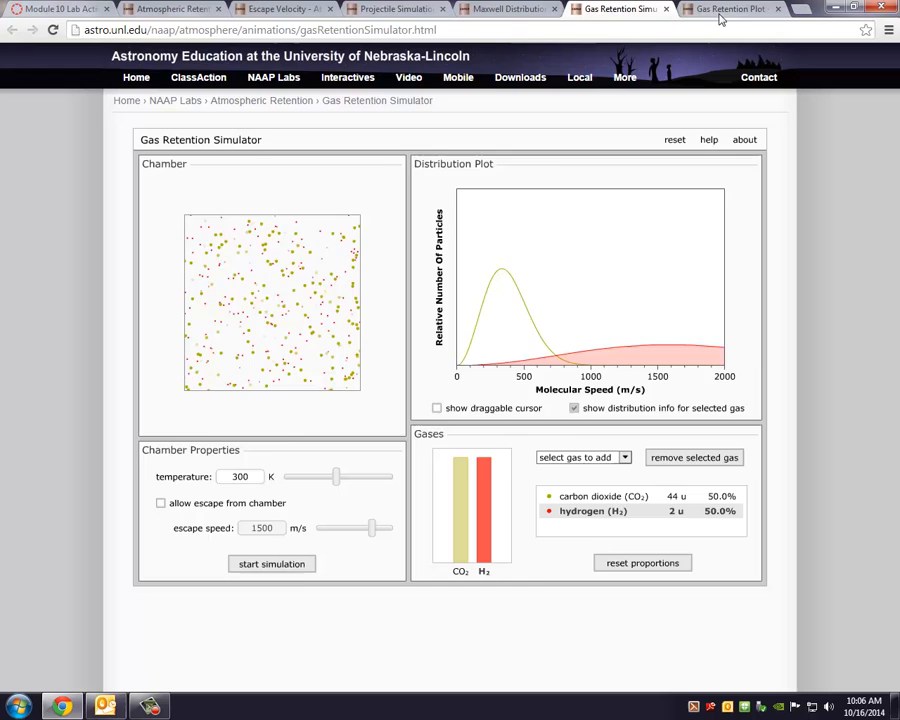
Switch to the Gas Retention Plot and show gas giants and terrestrial planets.
{"action": "left_click", "coordinate": [724, 8]}
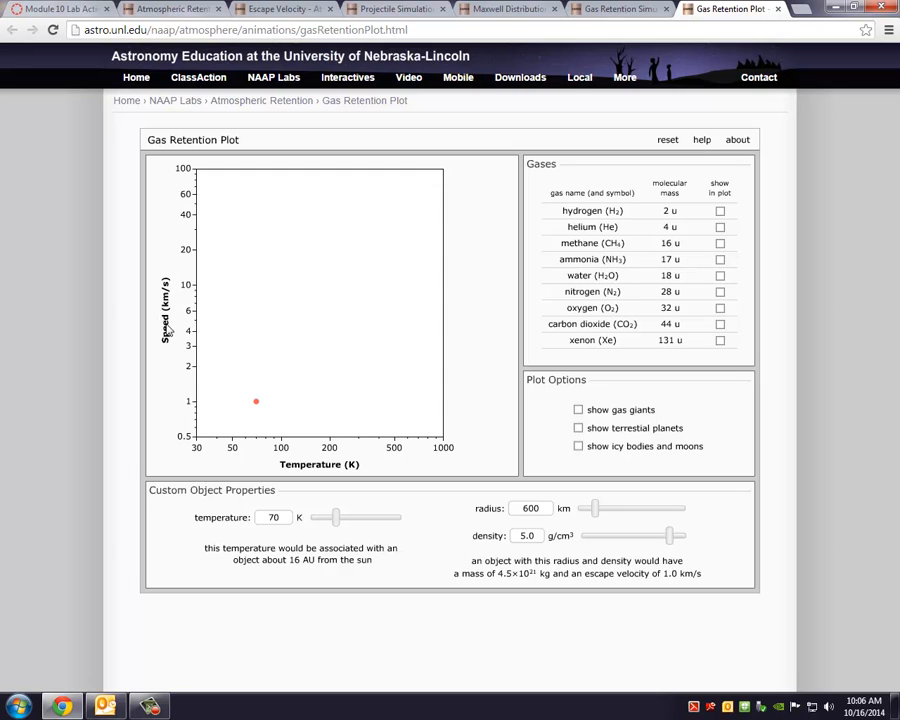
{"action": "mouse_move", "coordinate": [328, 472]}
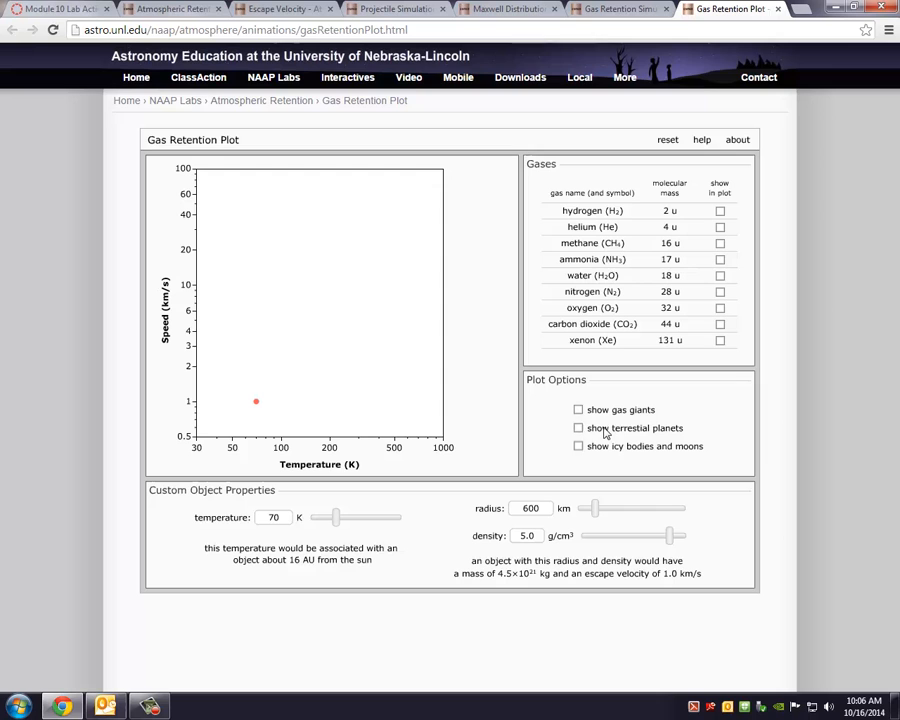
{"action": "left_click", "coordinate": [576, 408]}
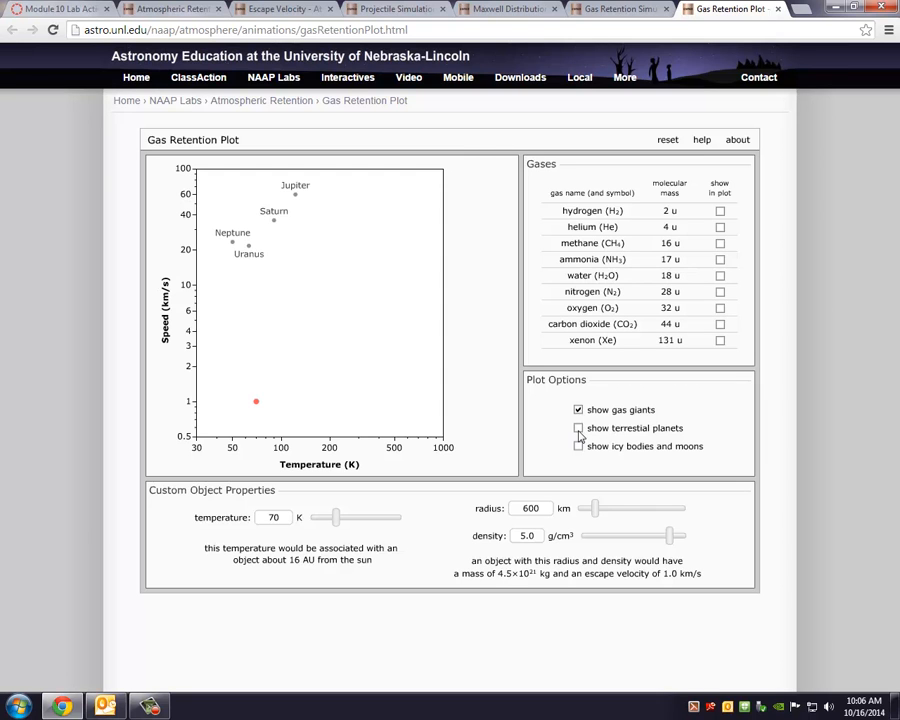
{"action": "left_click", "coordinate": [576, 428]}
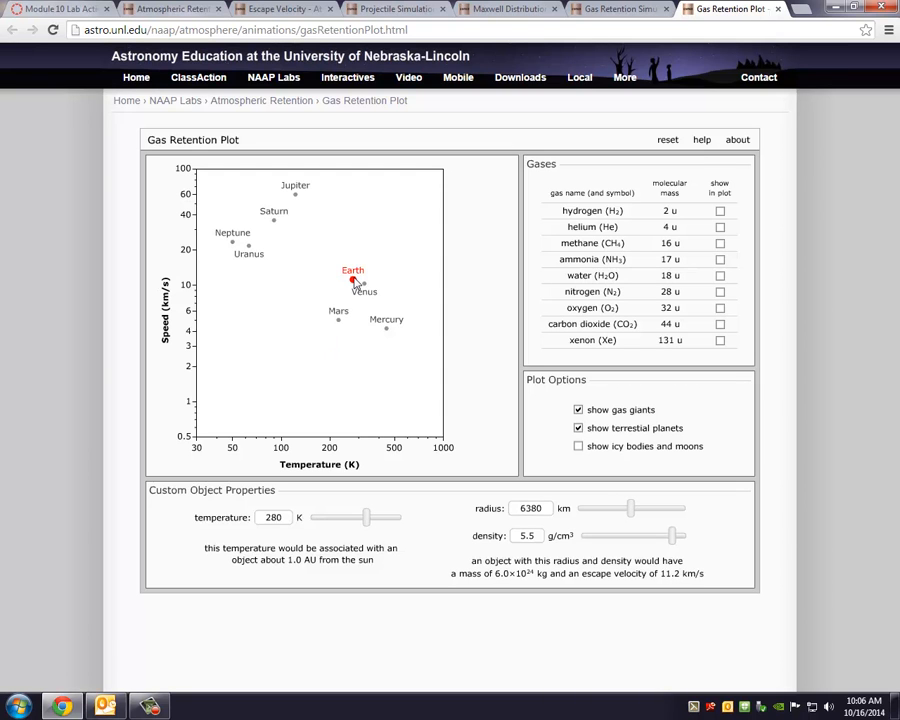
{"action": "mouse_move", "coordinate": [496, 548]}
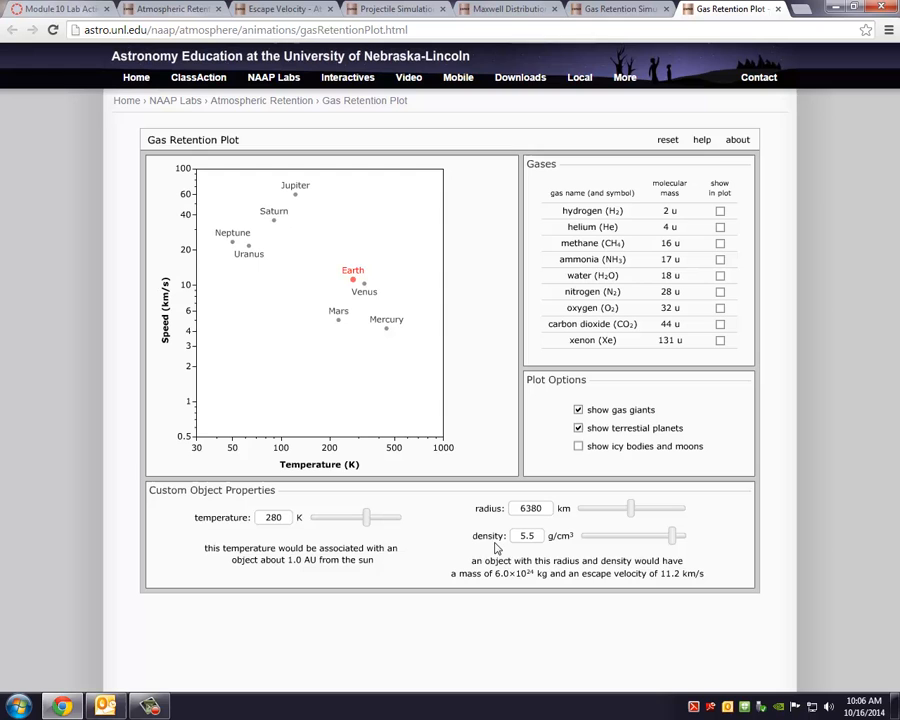
{"action": "mouse_move", "coordinate": [640, 592]}
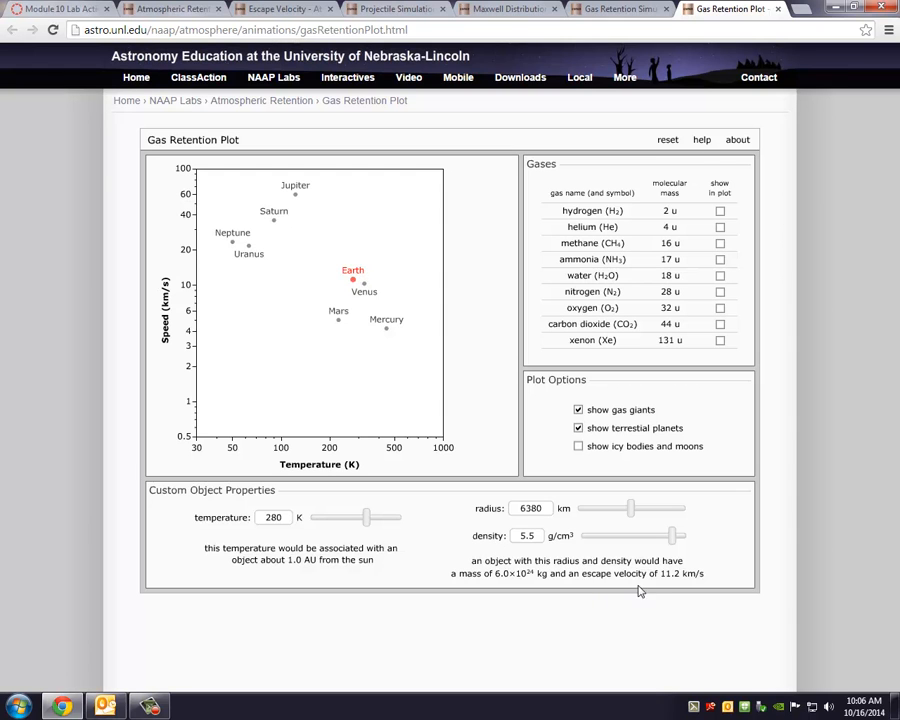
{"action": "mouse_move", "coordinate": [688, 582]}
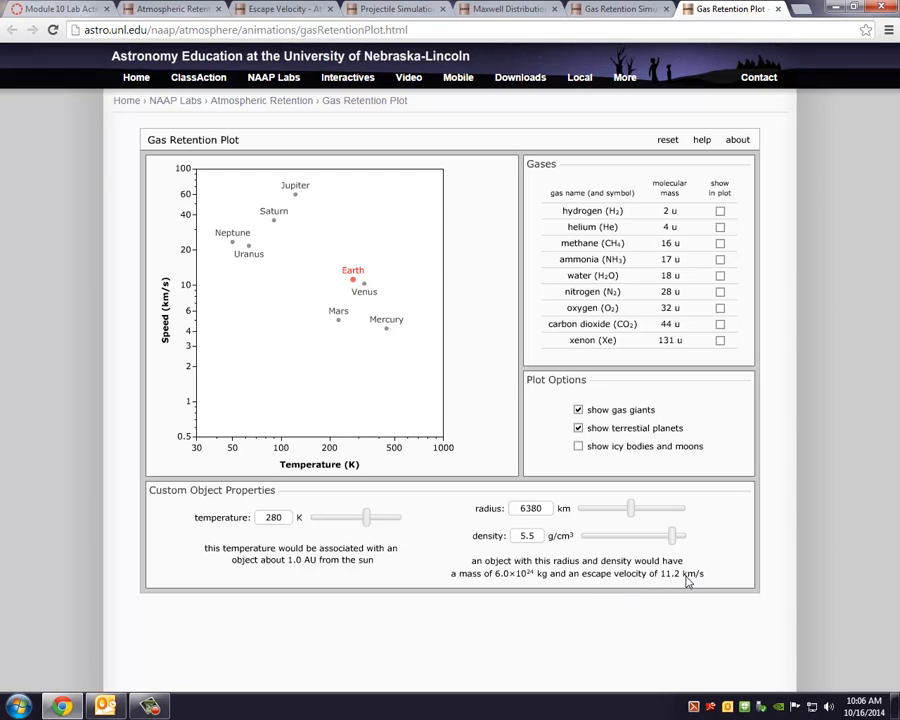
{"action": "mouse_move", "coordinate": [358, 288]}
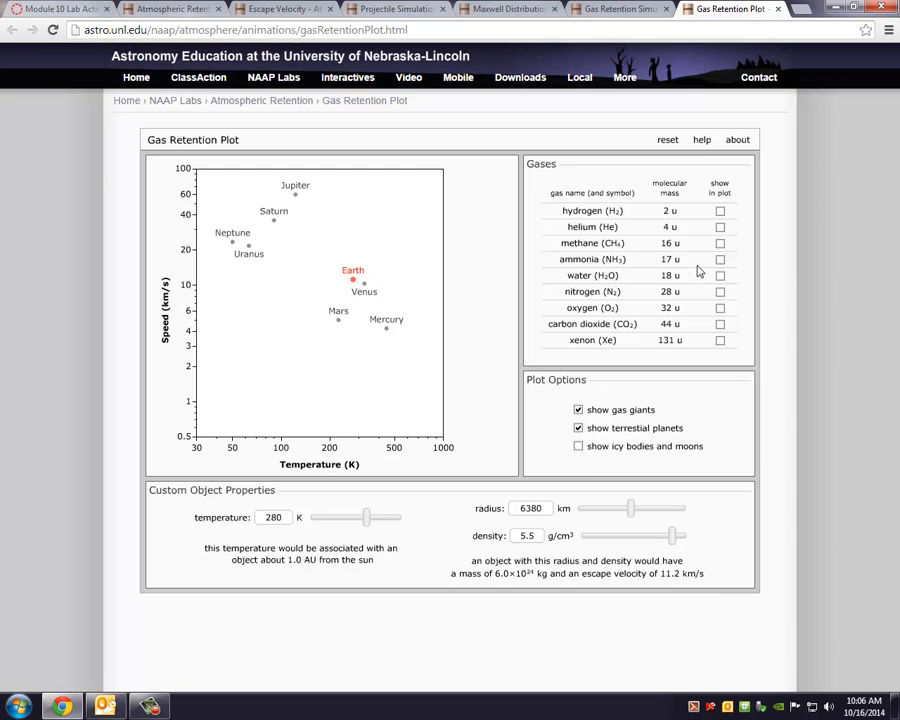
Show the hydrogen and helium retention lines on the plot.
{"action": "left_click", "coordinate": [720, 210]}
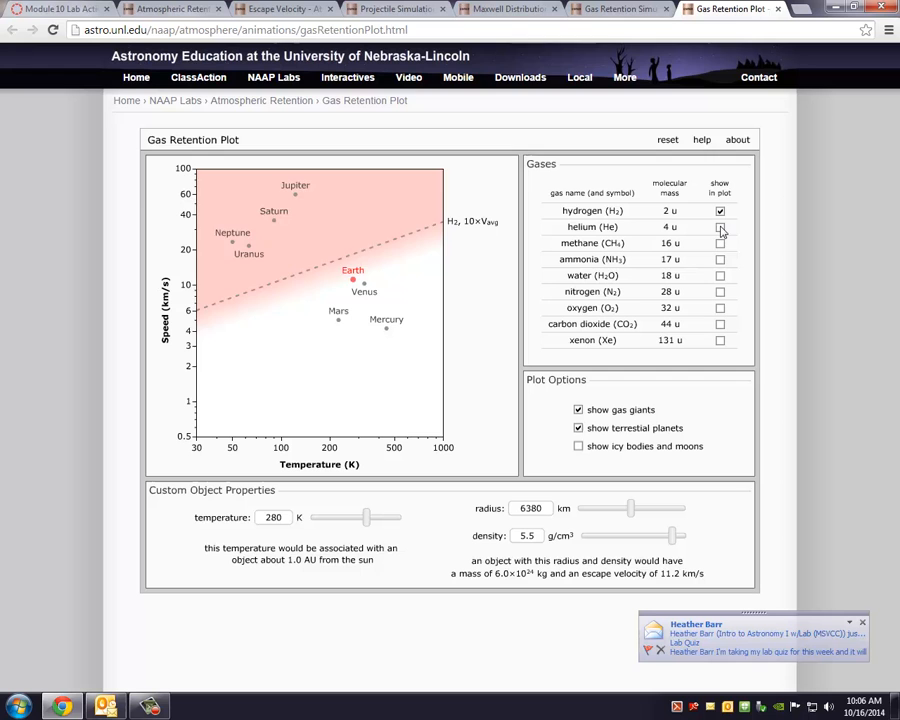
{"action": "left_click", "coordinate": [720, 260]}
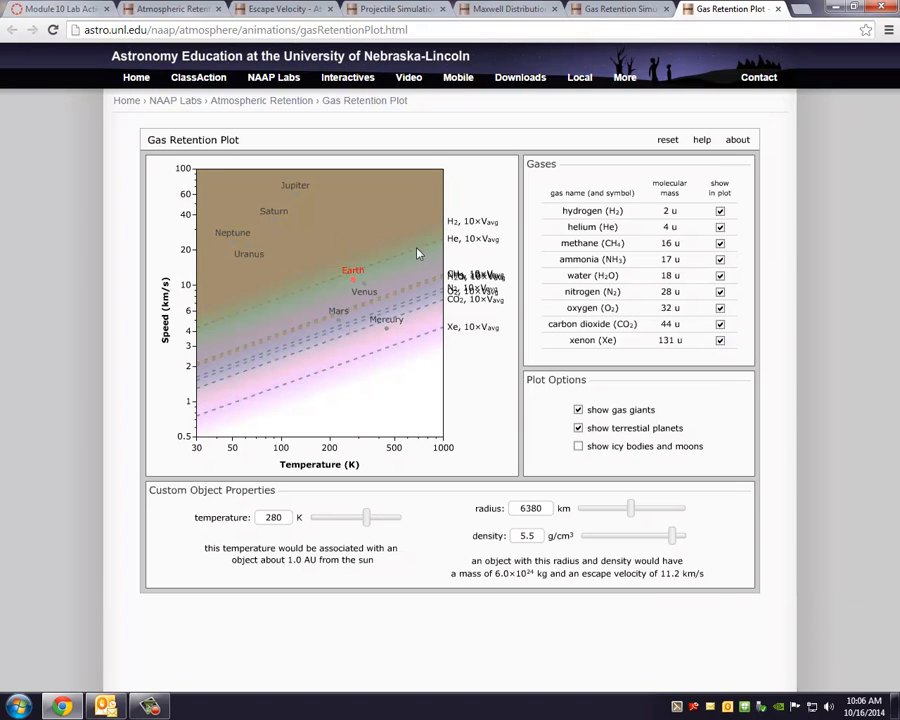
{"action": "mouse_move", "coordinate": [454, 228]}
{"action": "type", "text": "10700"}
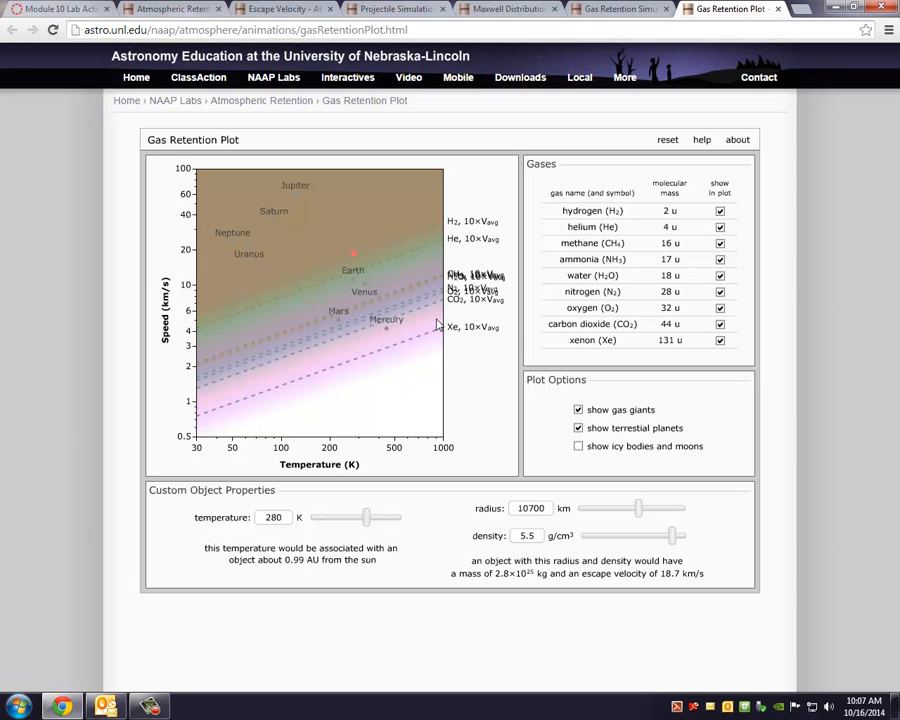
{"action": "mouse_move", "coordinate": [408, 288]}
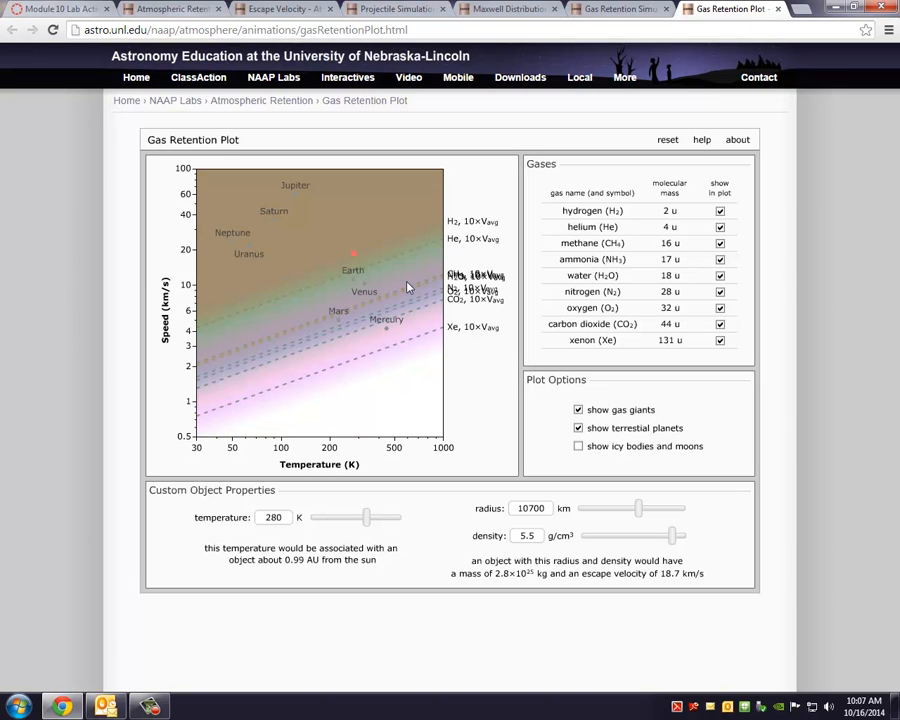
{"action": "mouse_move", "coordinate": [362, 268]}
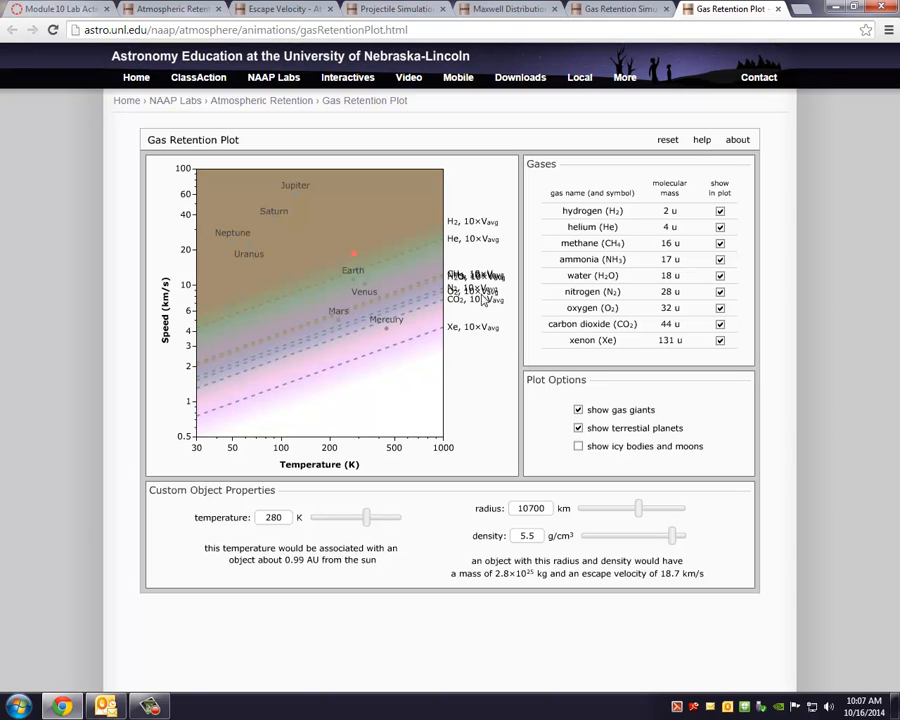
{"action": "mouse_move", "coordinate": [276, 376]}
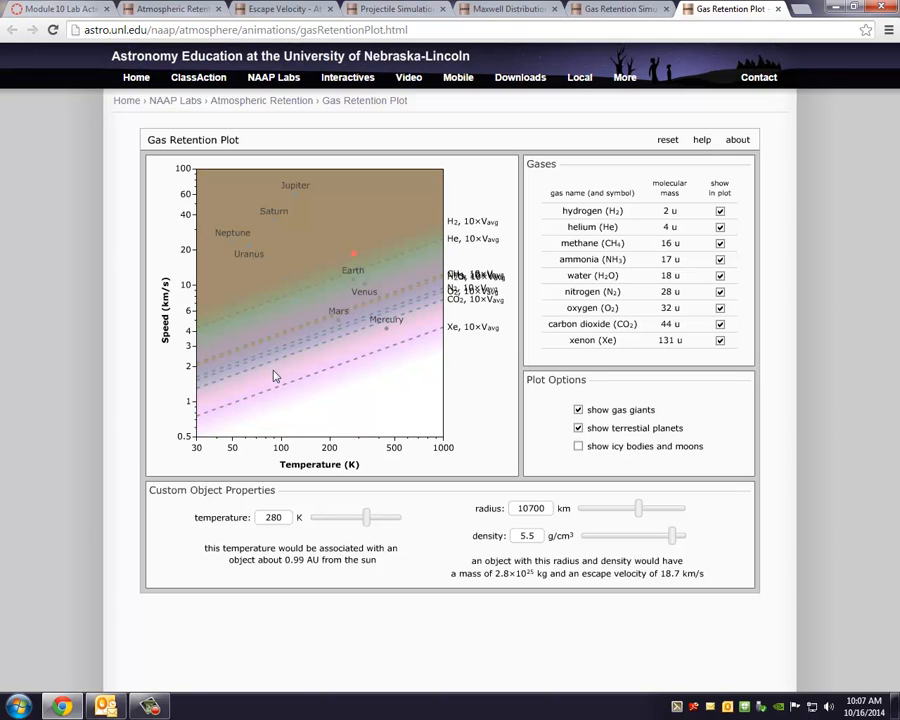
{"action": "mouse_move", "coordinate": [248, 252]}
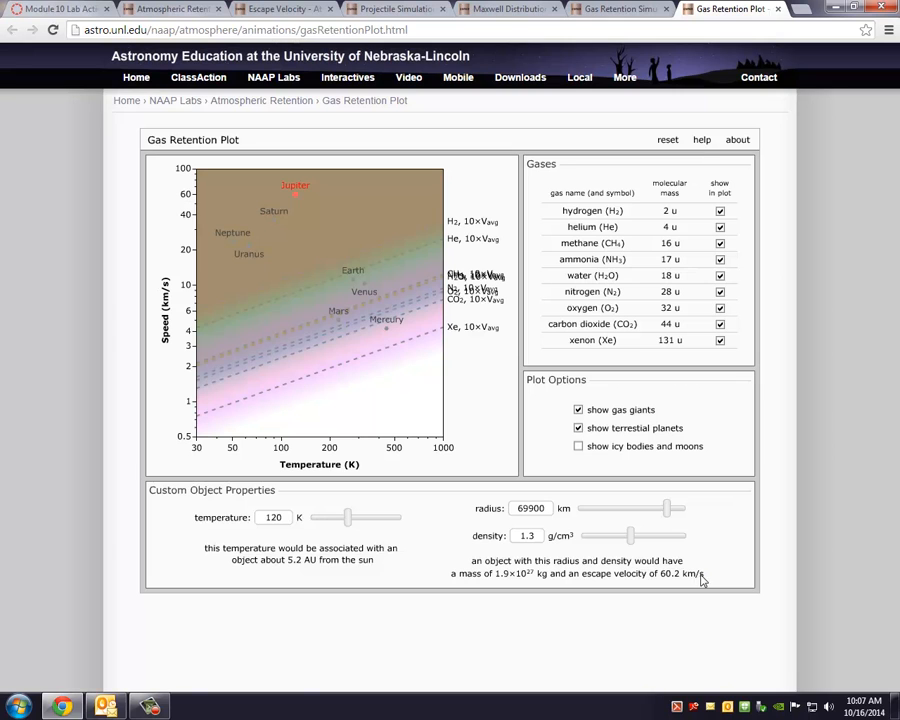
{"action": "mouse_move", "coordinate": [296, 212]}
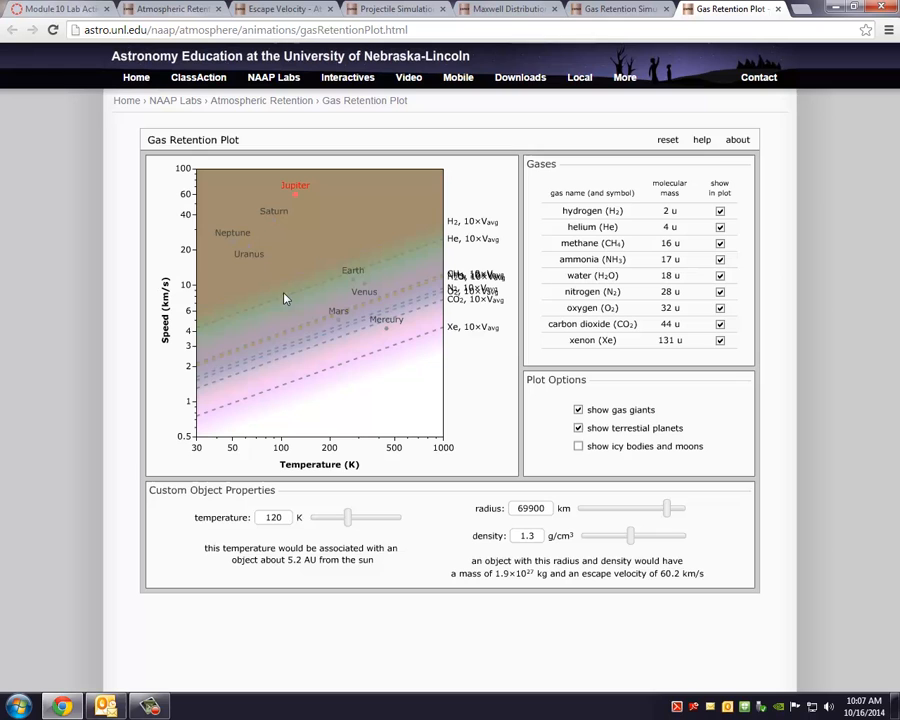
{"action": "mouse_move", "coordinate": [298, 280]}
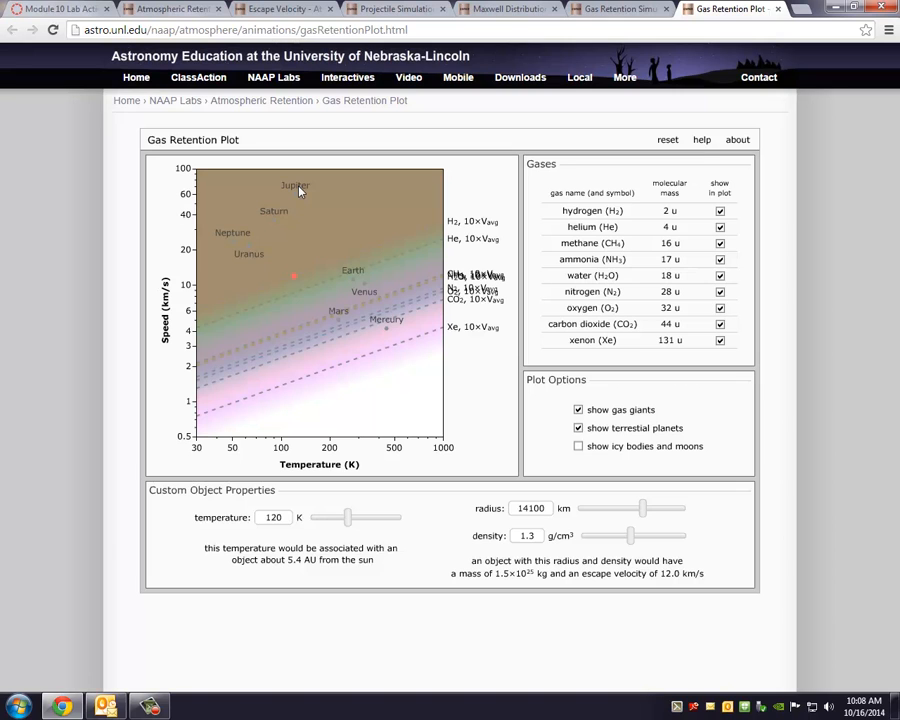
{"action": "mouse_move", "coordinate": [290, 410]}
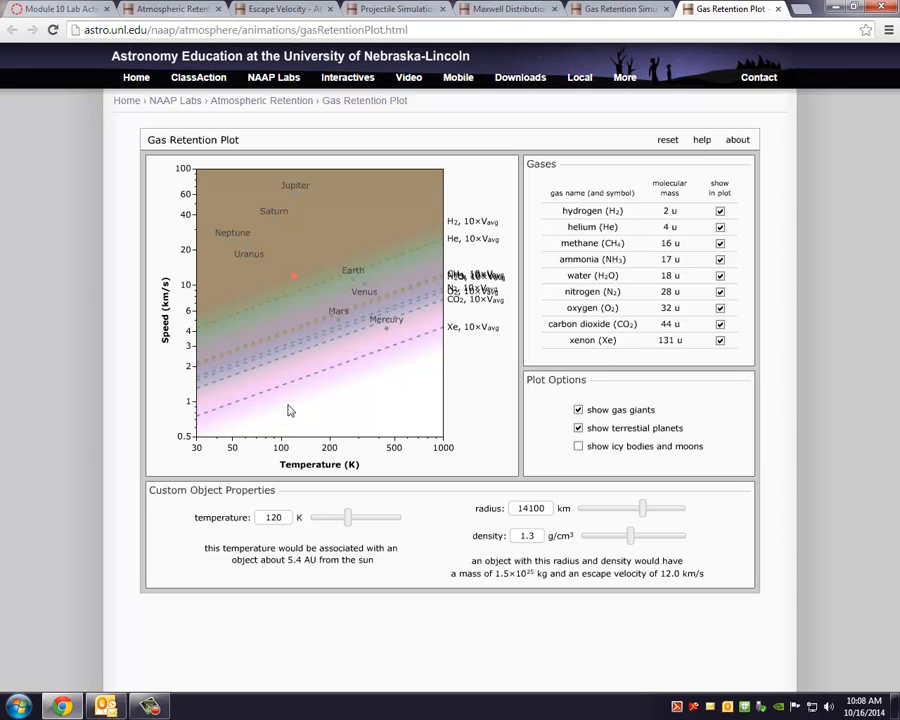